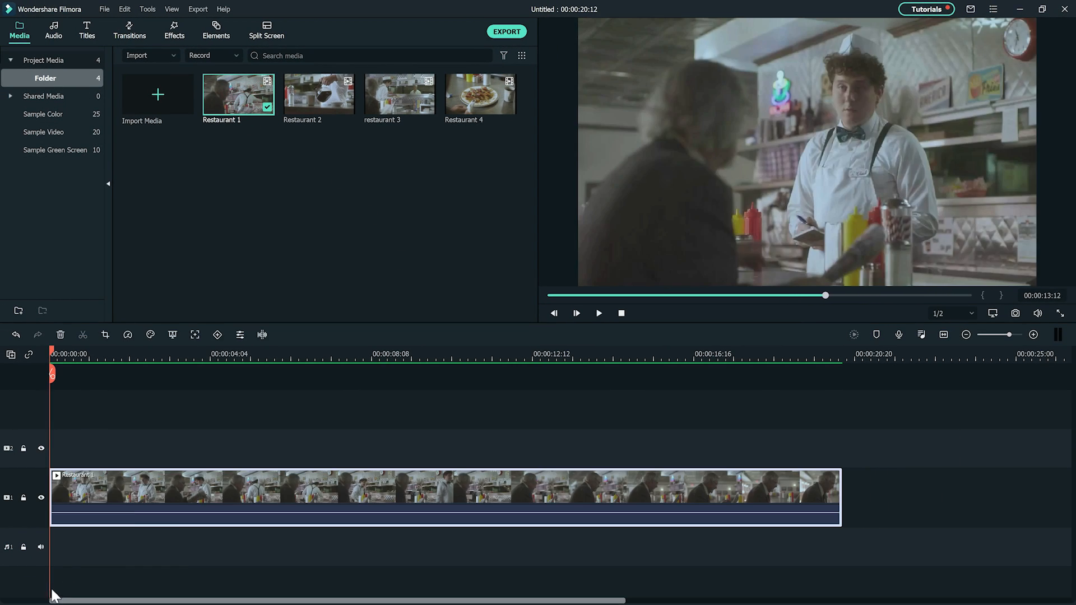
# Open Advanced Color Correction for the diner clip and show the Adjust tab
pyautogui.rightClick(275, 487)
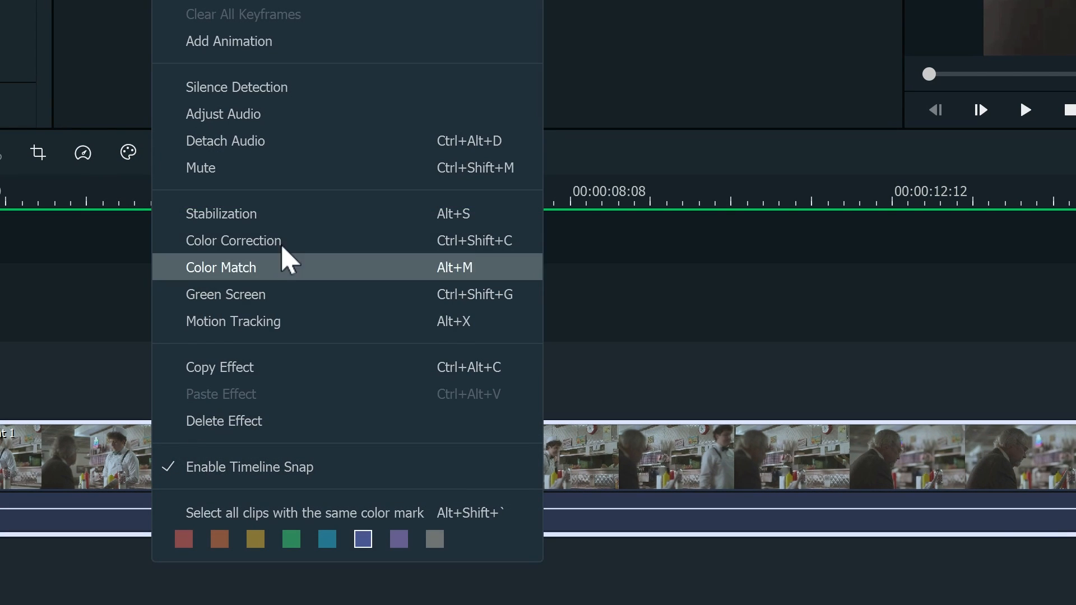
pyautogui.click(233, 241)
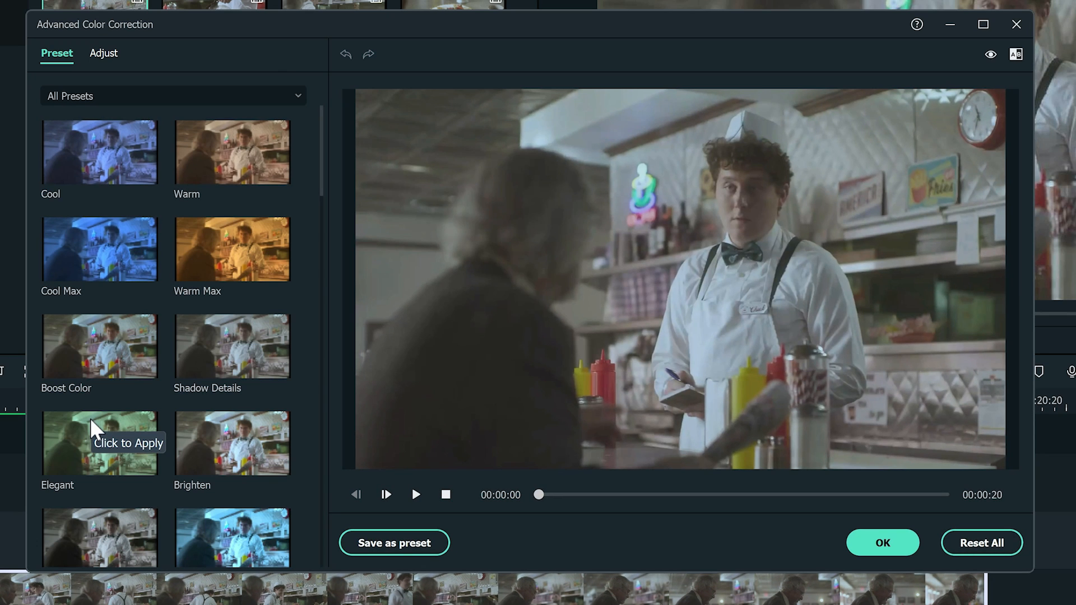
pyautogui.click(104, 54)
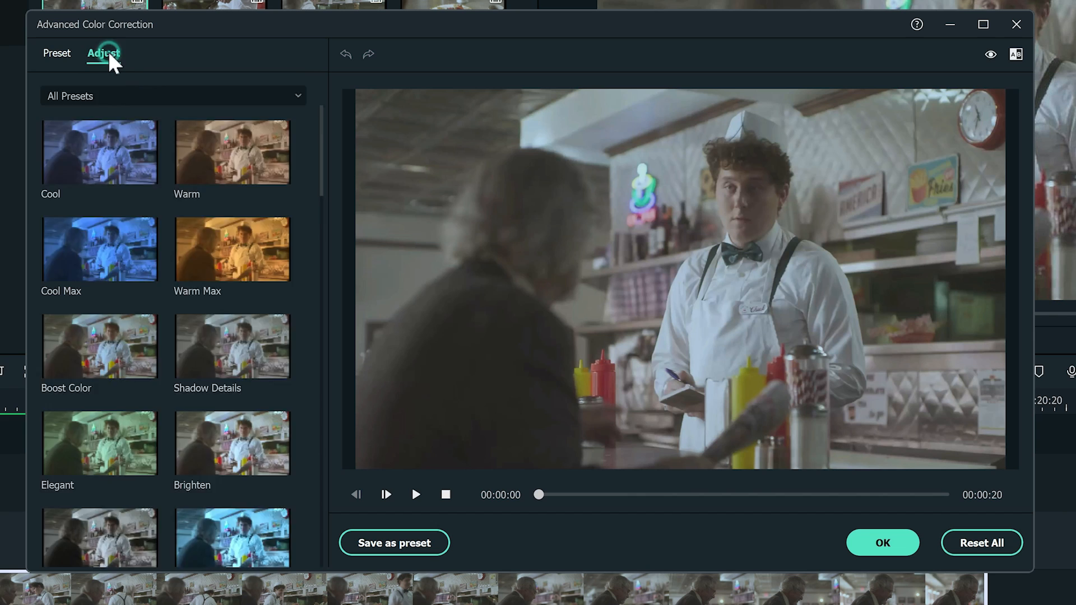
pyautogui.click(104, 54)
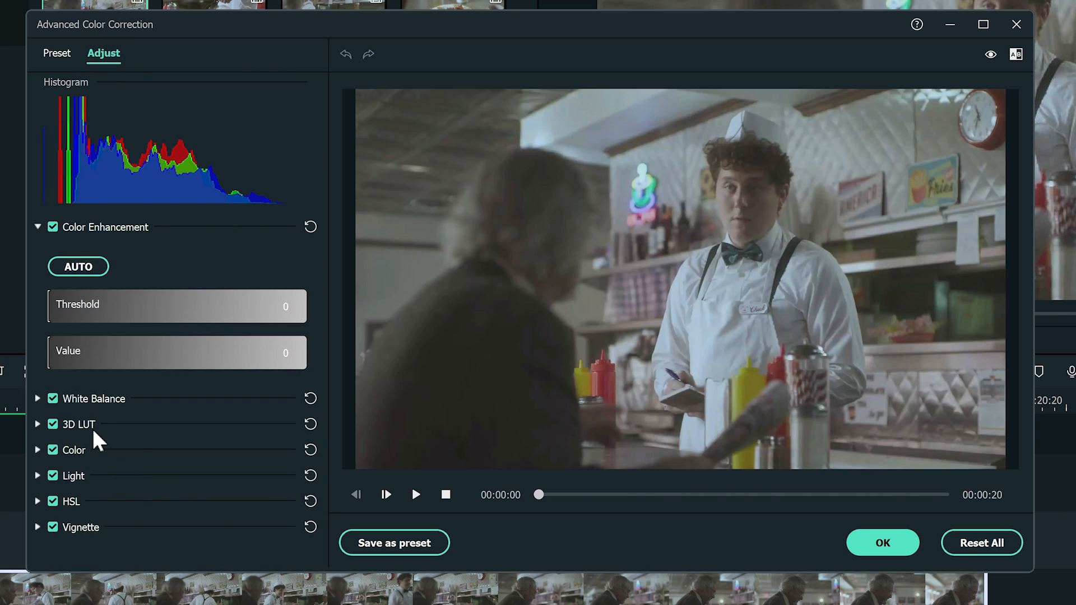
pyautogui.moveTo(113, 478)
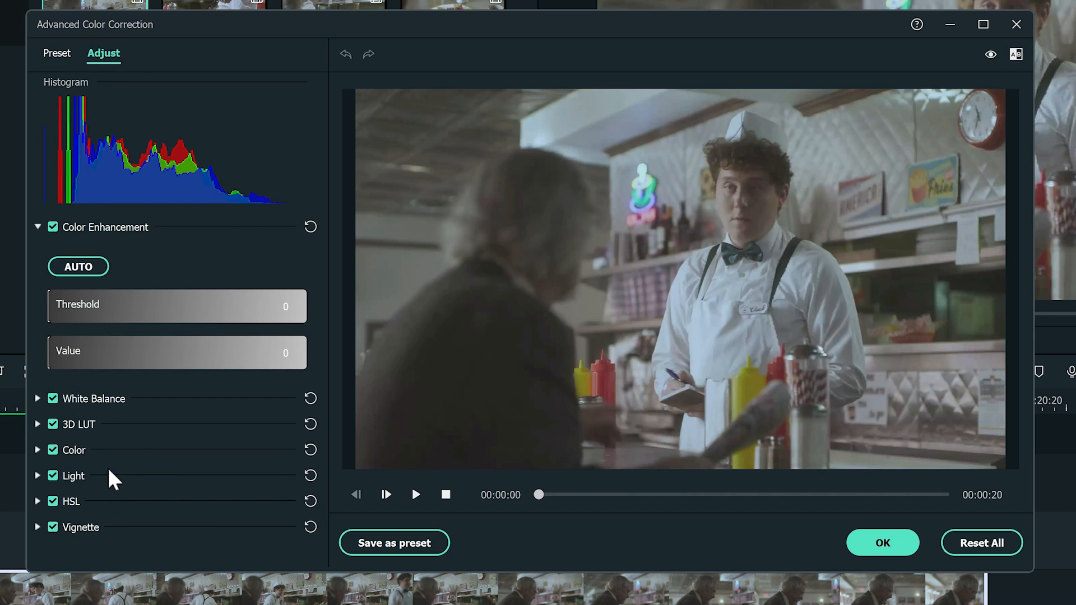
pyautogui.moveTo(113, 453)
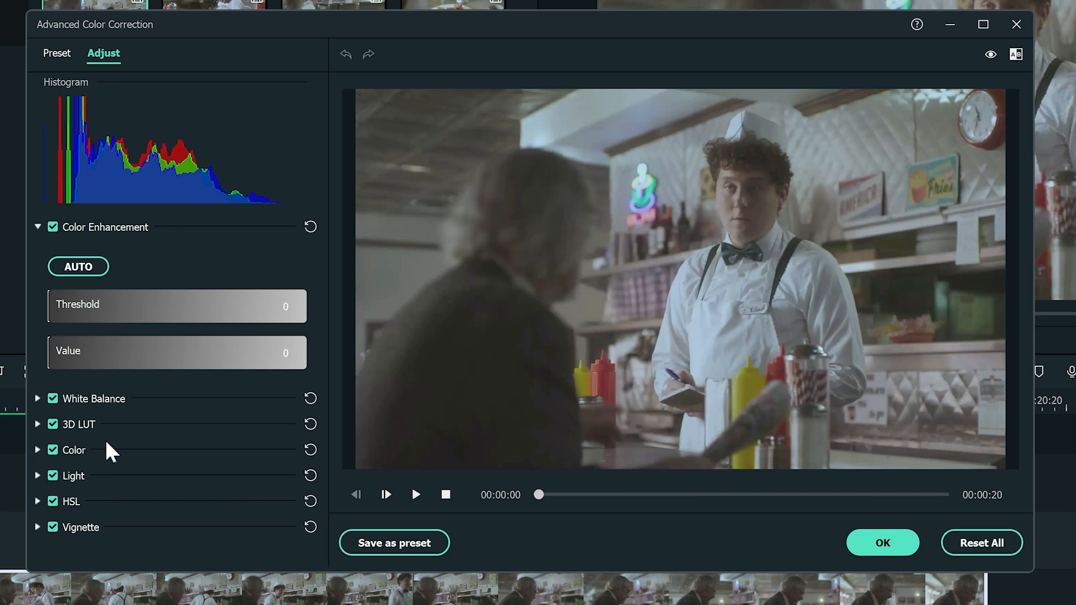
# Set the diner clip's White Balance temperature to 20.53
pyautogui.click(90, 397)
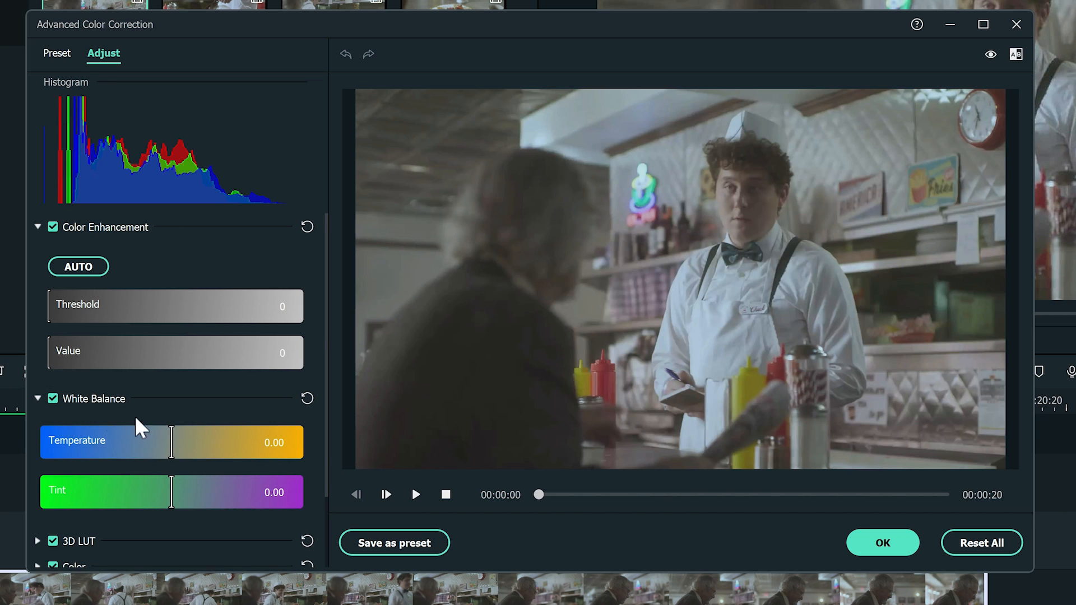
pyautogui.moveTo(169, 442); pyautogui.dragTo(213, 443)
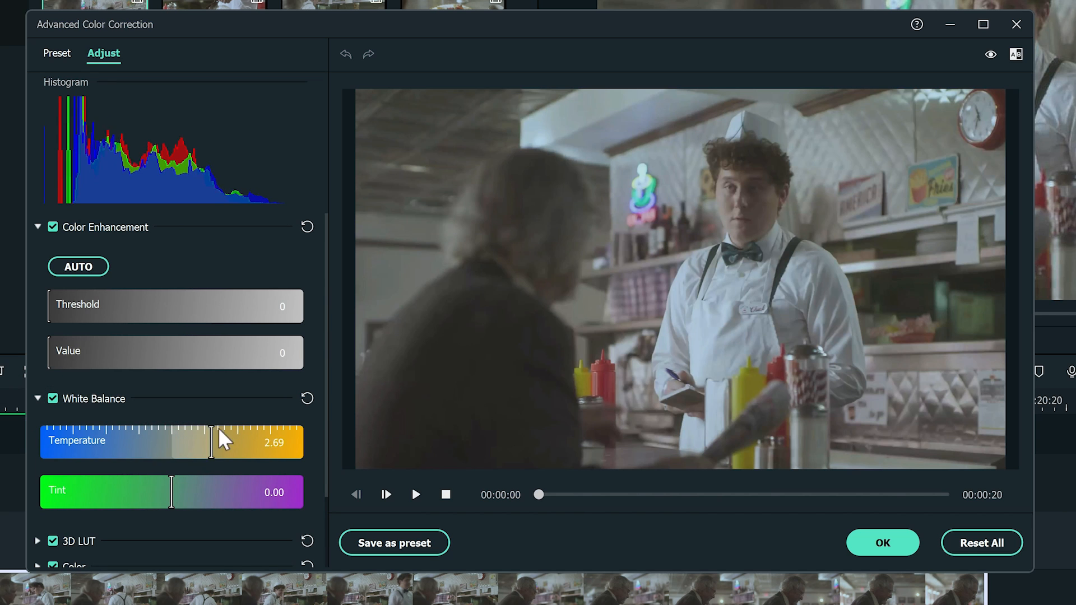
pyautogui.moveTo(211, 443); pyautogui.dragTo(247, 443)
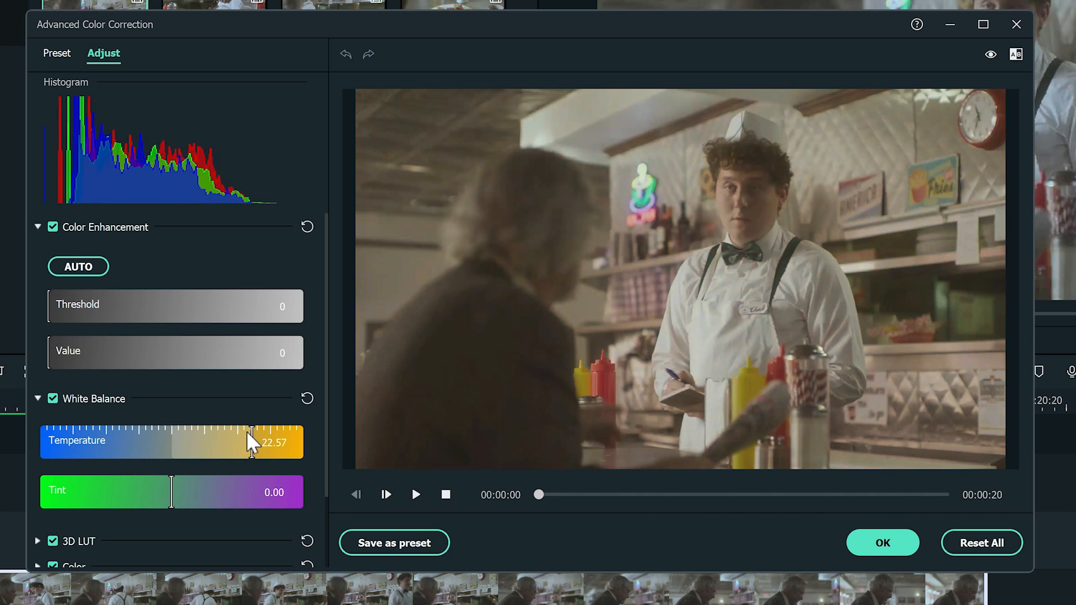
pyautogui.moveTo(254, 442); pyautogui.dragTo(248, 442)
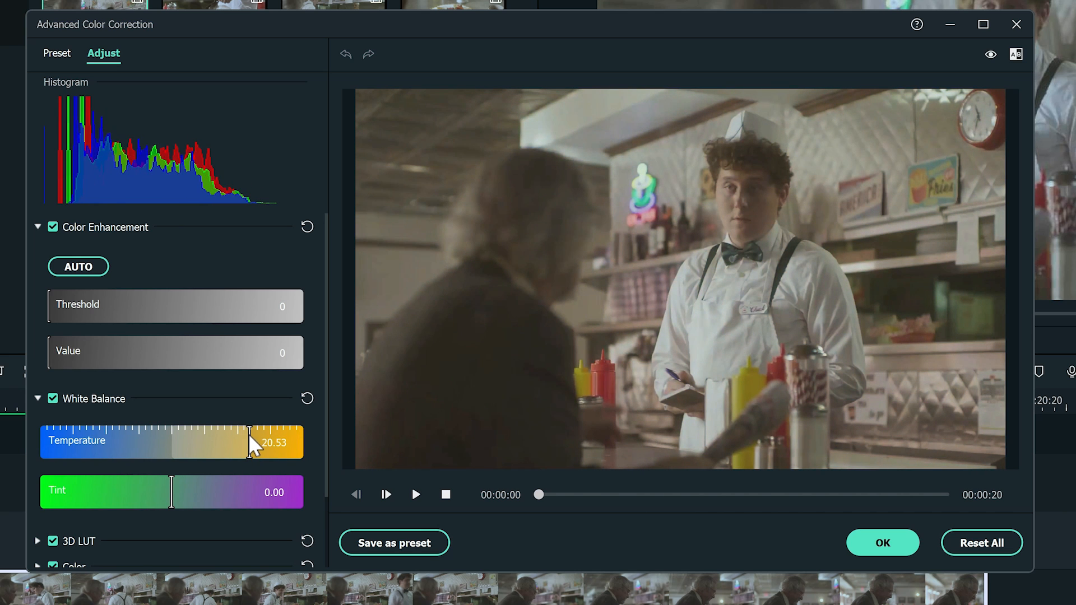
pyautogui.moveTo(218, 437)
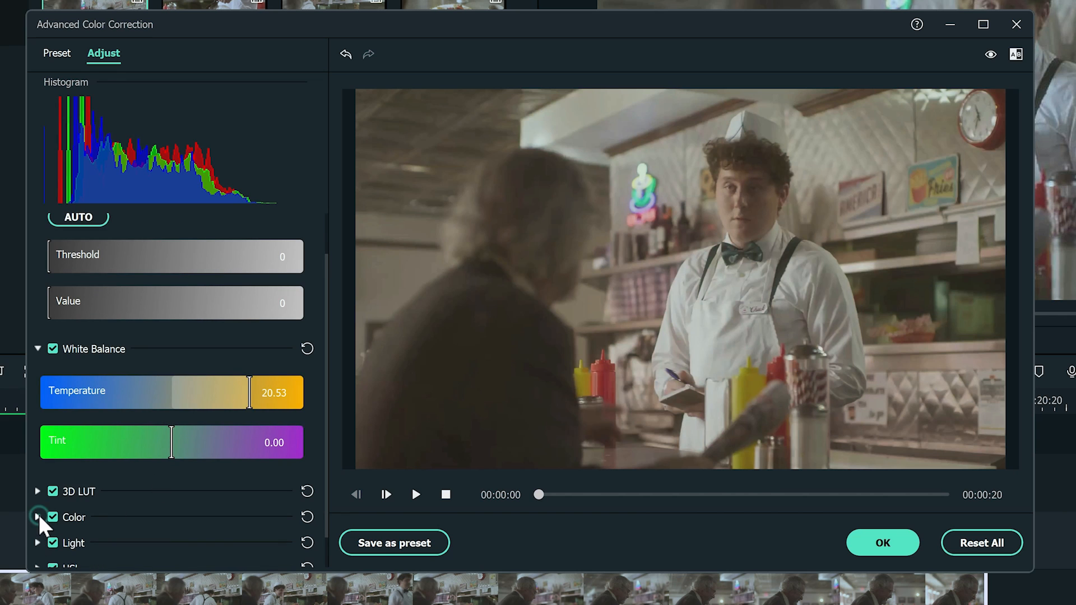
# Set brightness to 18 and contrast to 57 in the Color section
pyautogui.click(40, 517)
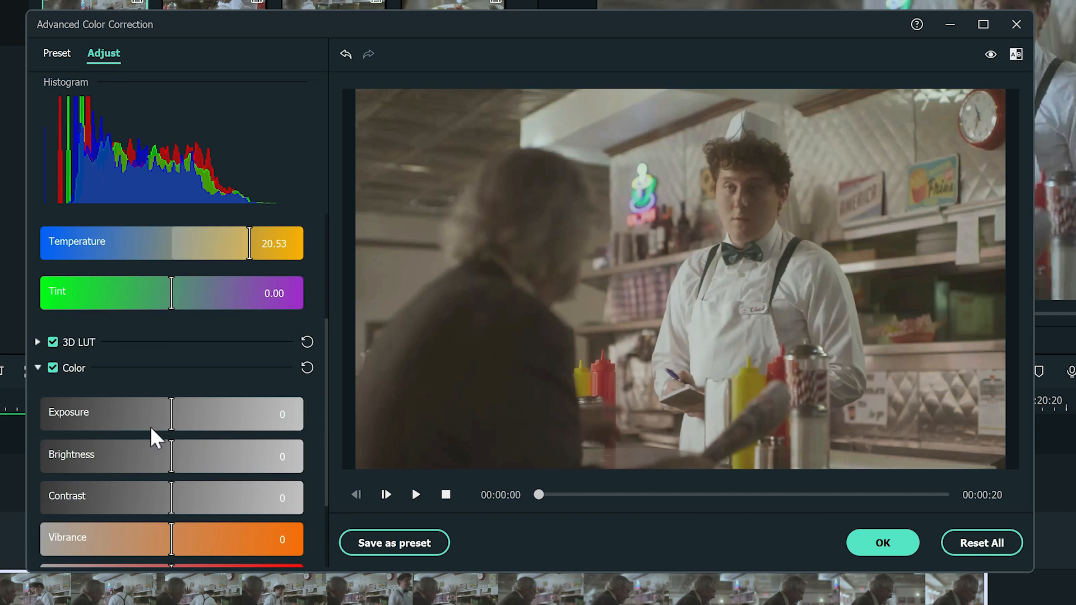
pyautogui.moveTo(172, 456)
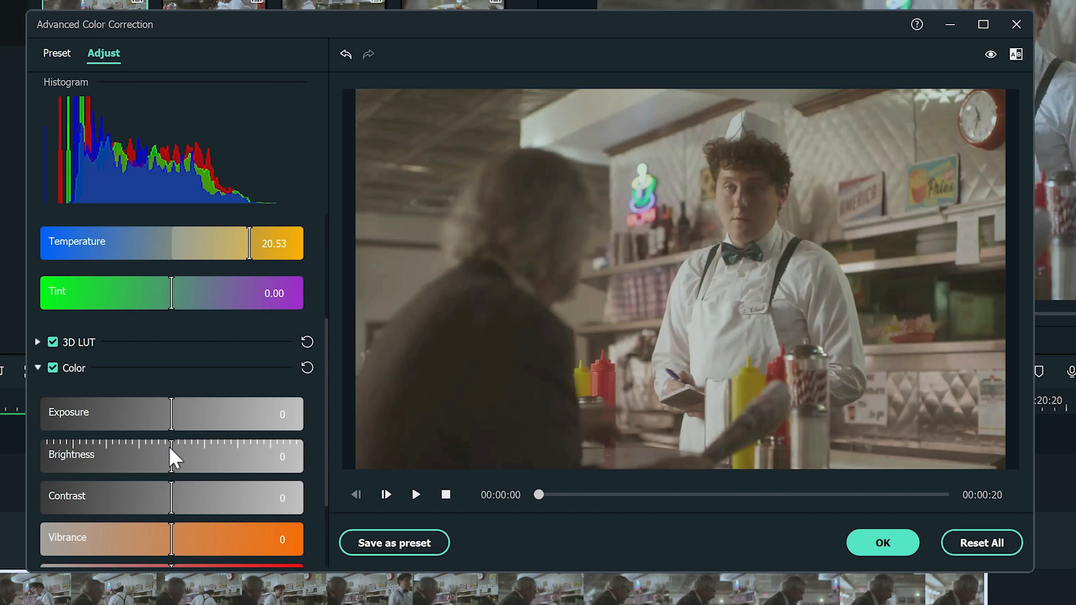
pyautogui.moveTo(172, 456); pyautogui.dragTo(190, 455)
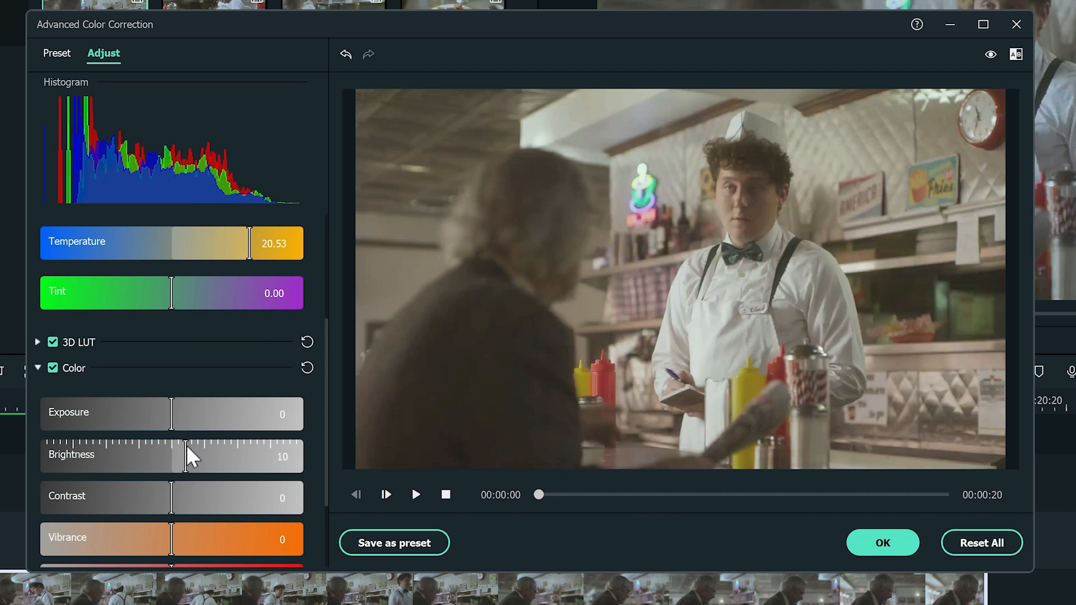
pyautogui.moveTo(170, 456); pyautogui.dragTo(199, 455)
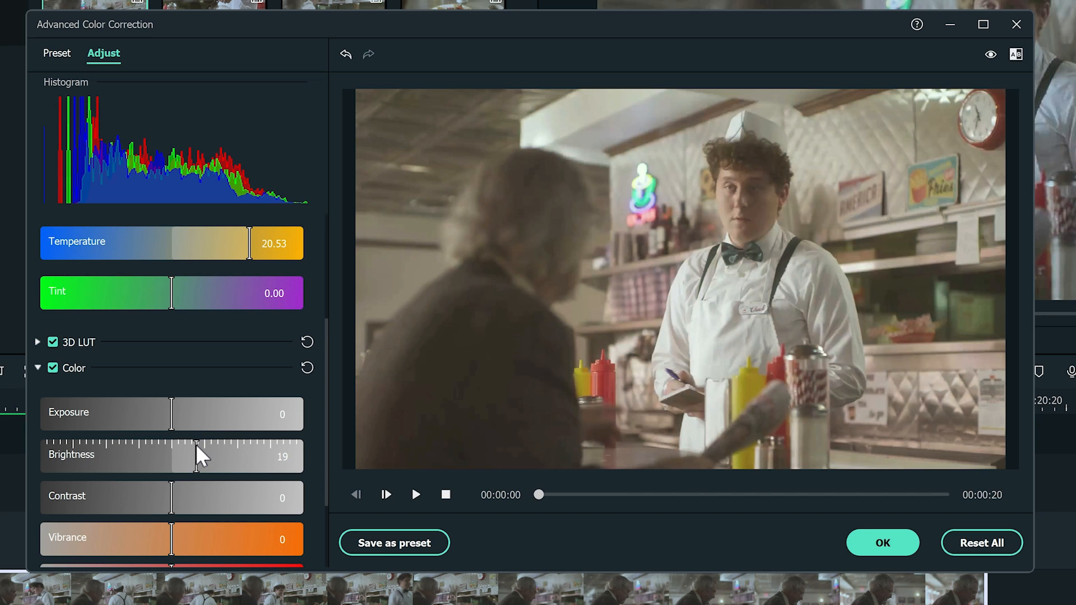
pyautogui.moveTo(202, 454); pyautogui.dragTo(196, 454)
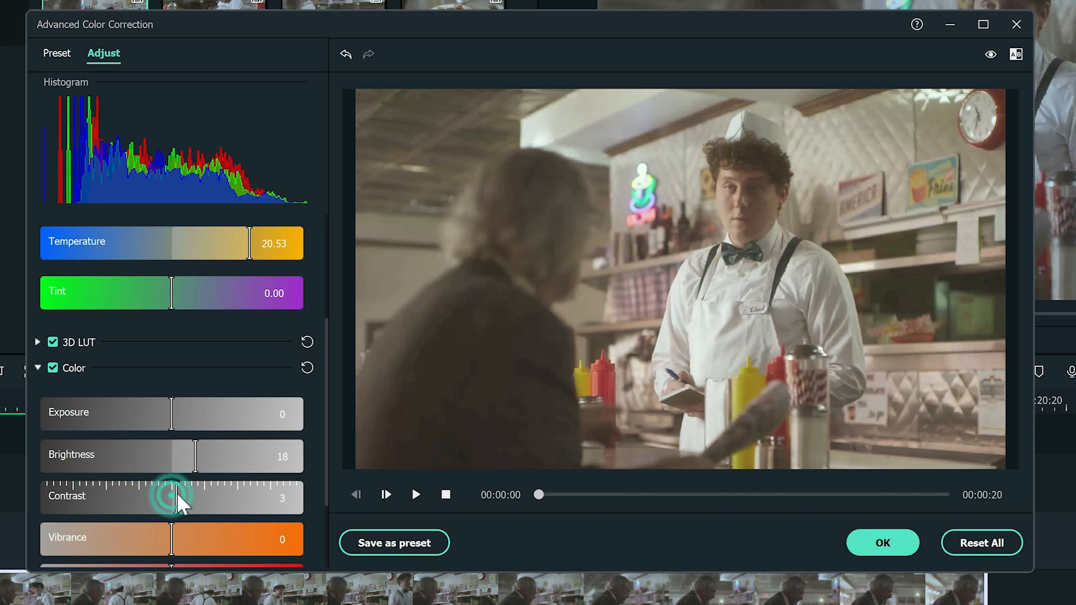
pyautogui.moveTo(182, 498); pyautogui.dragTo(251, 497)
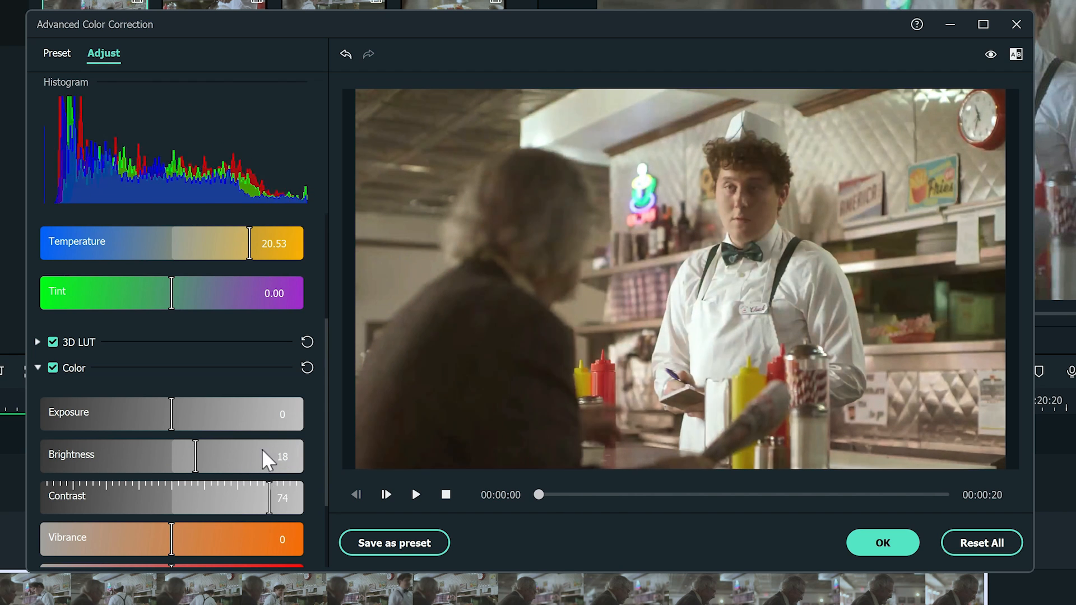
pyautogui.moveTo(288, 498); pyautogui.dragTo(243, 498)
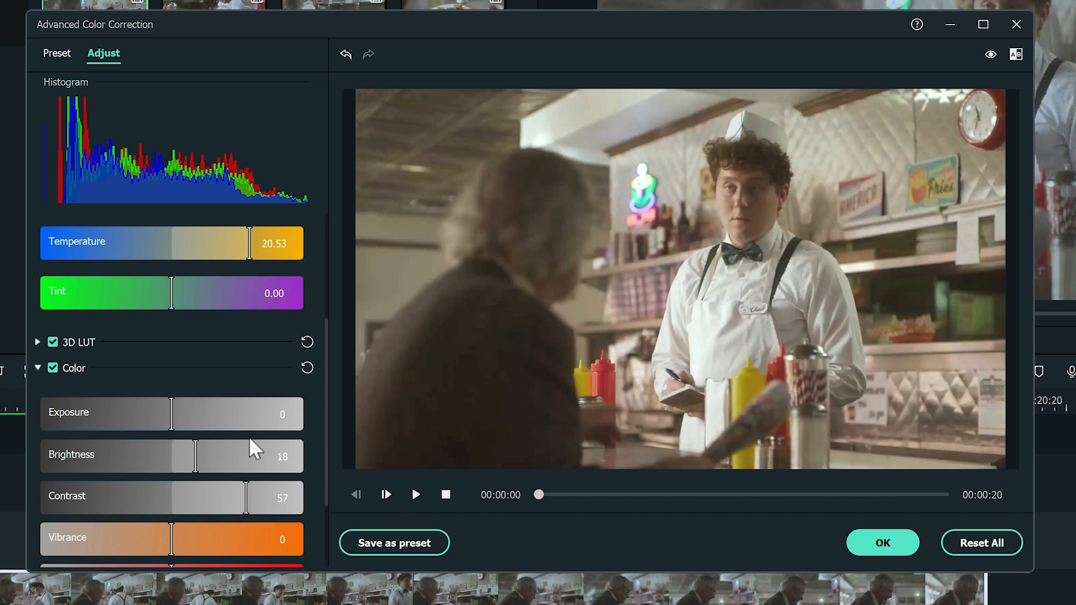
pyautogui.moveTo(235, 456)
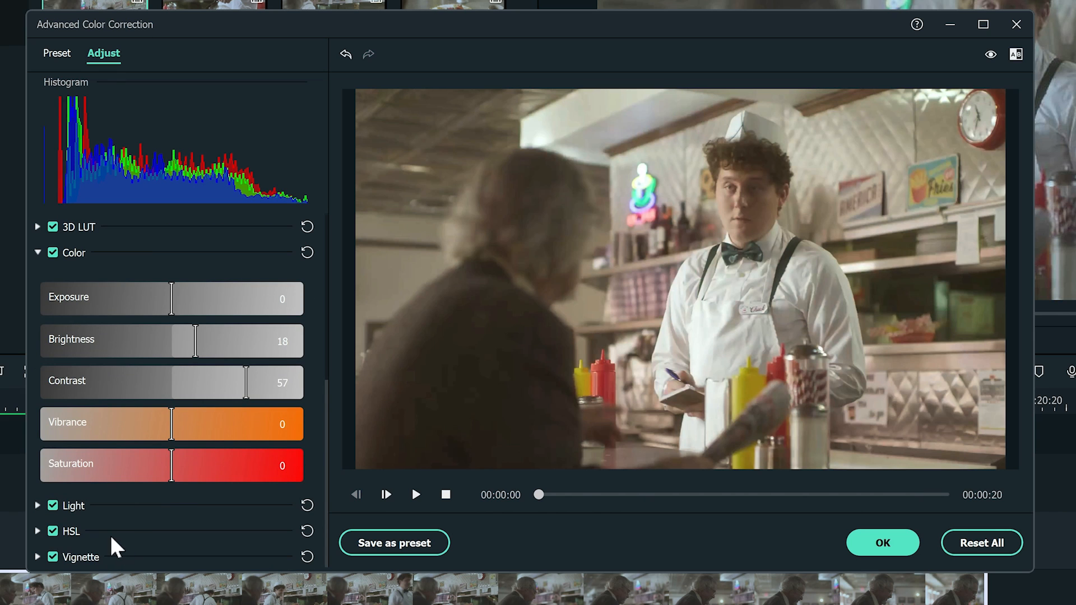
# In HSL, give the reds saturation 62 and luminance 41
pyautogui.click(37, 532)
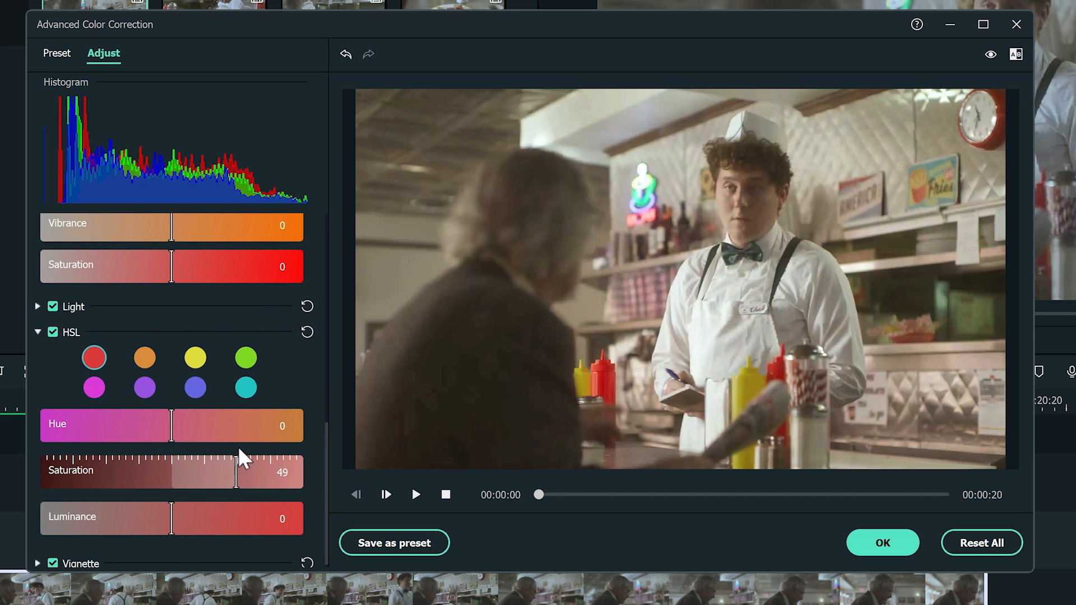
pyautogui.moveTo(235, 471); pyautogui.dragTo(259, 471)
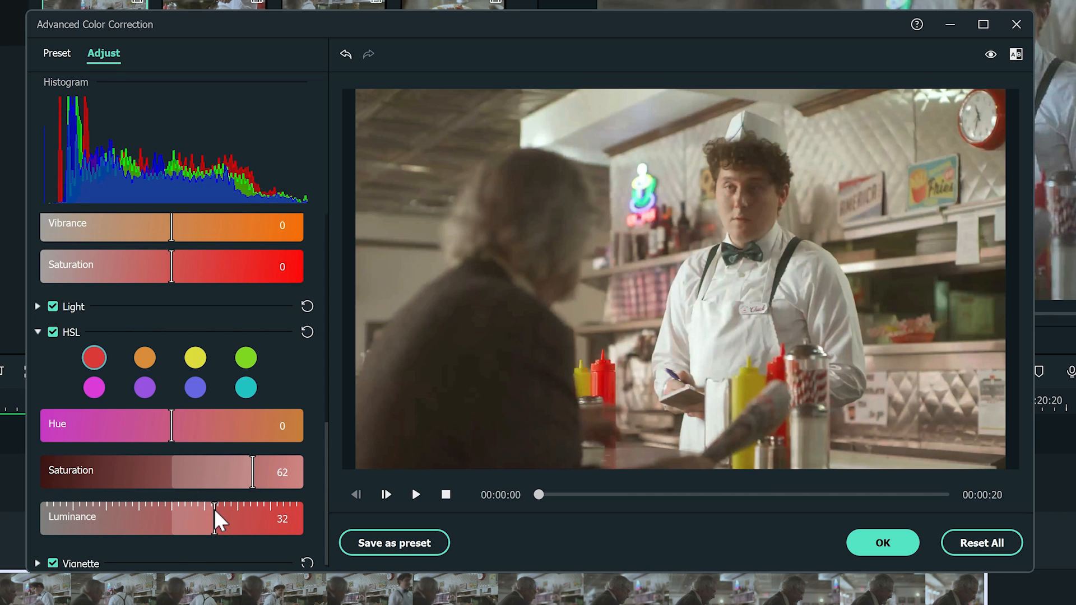
pyautogui.moveTo(219, 518); pyautogui.dragTo(247, 518)
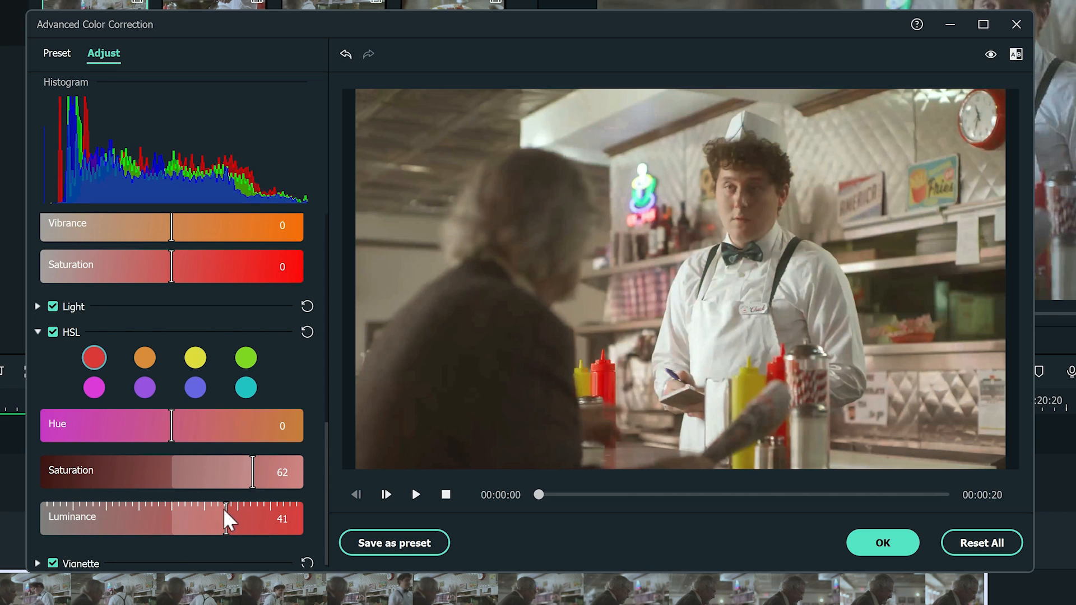
# Give the yellows saturation 64 and luminance 31
pyautogui.click(194, 358)
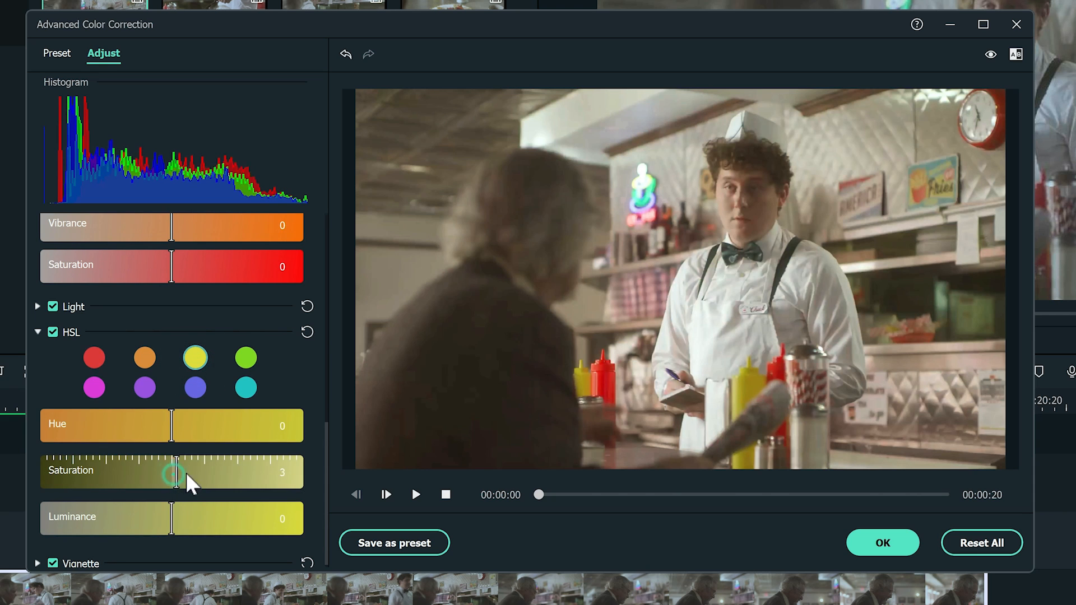
pyautogui.moveTo(175, 471); pyautogui.dragTo(256, 471)
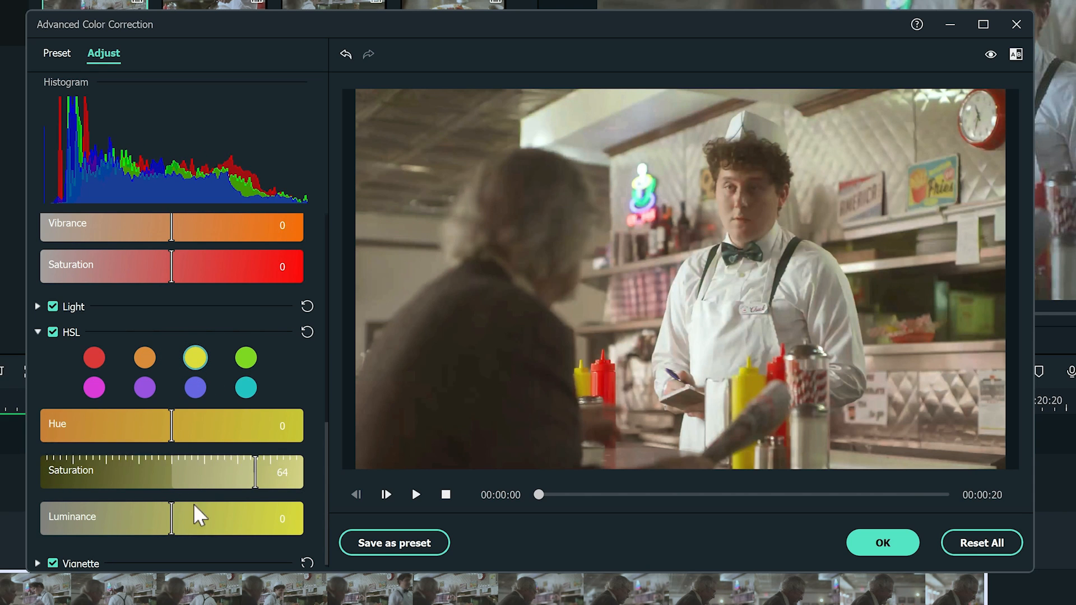
pyautogui.moveTo(171, 517); pyautogui.dragTo(206, 517)
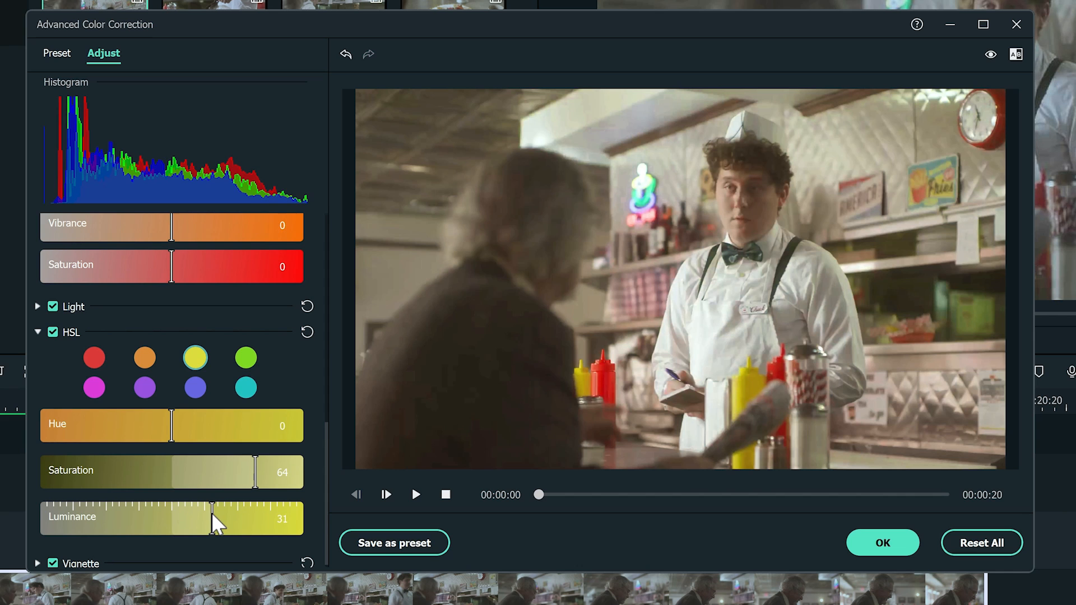
pyautogui.moveTo(220, 518); pyautogui.dragTo(206, 518)
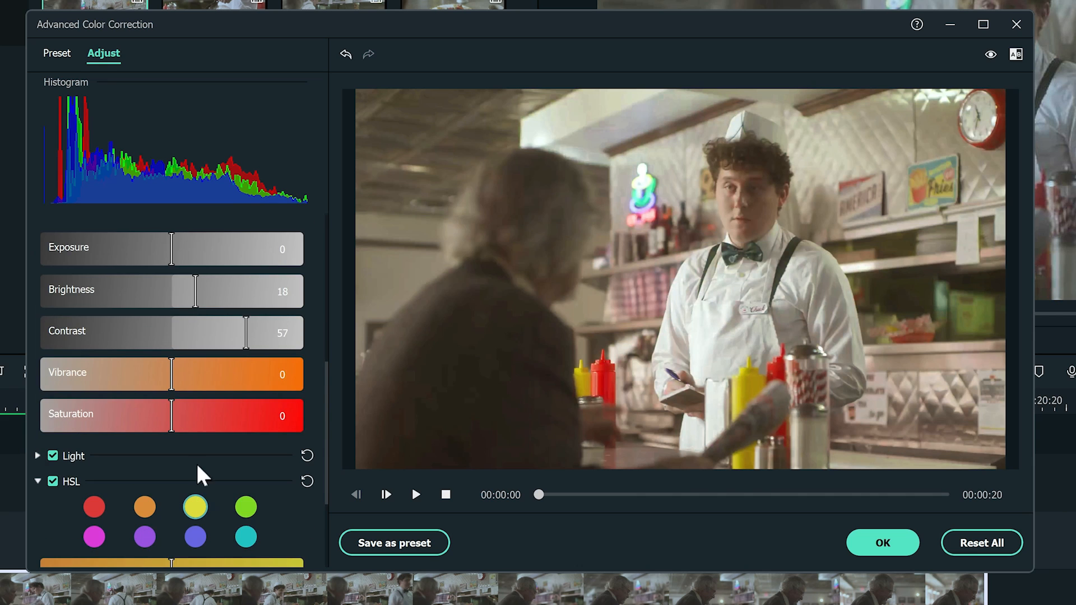
# Drag the Color section's overall Saturation slider up to about 61
pyautogui.moveTo(171, 415); pyautogui.dragTo(226, 416)
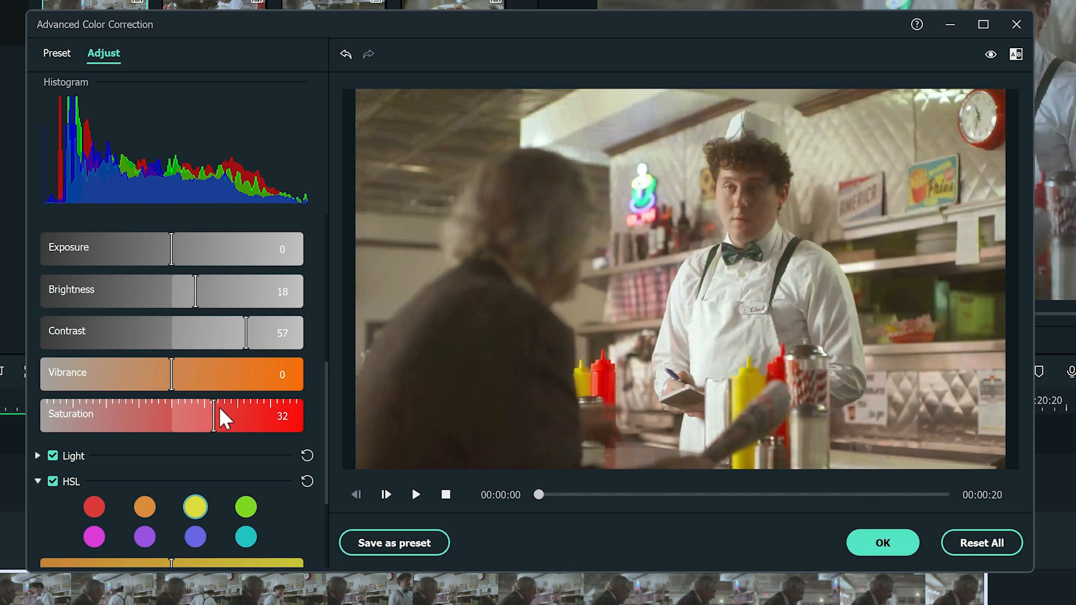
pyautogui.moveTo(220, 415); pyautogui.dragTo(251, 415)
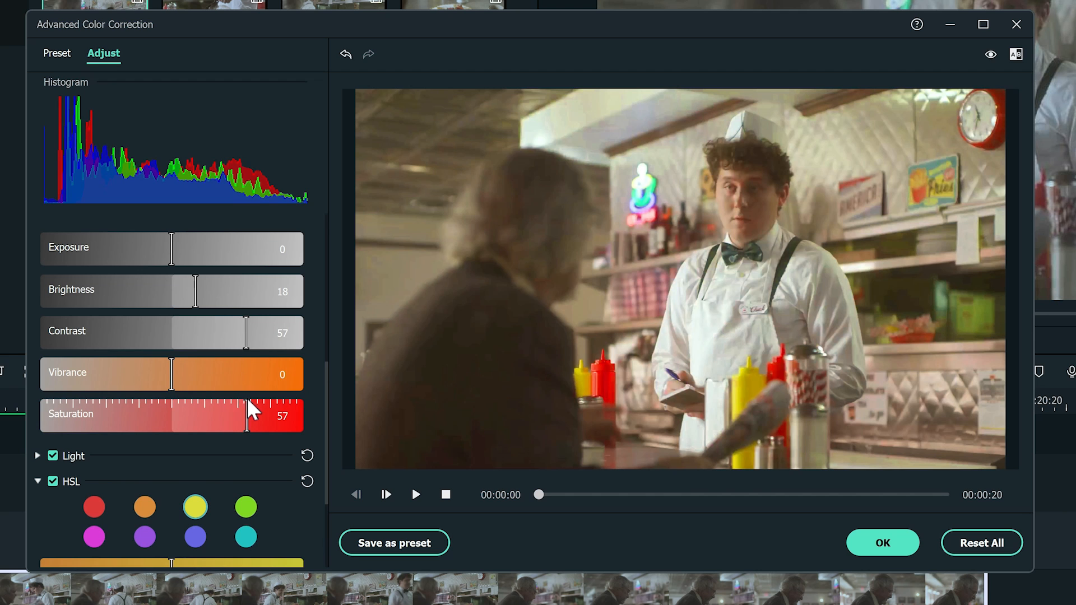
pyautogui.moveTo(247, 415); pyautogui.dragTo(254, 415)
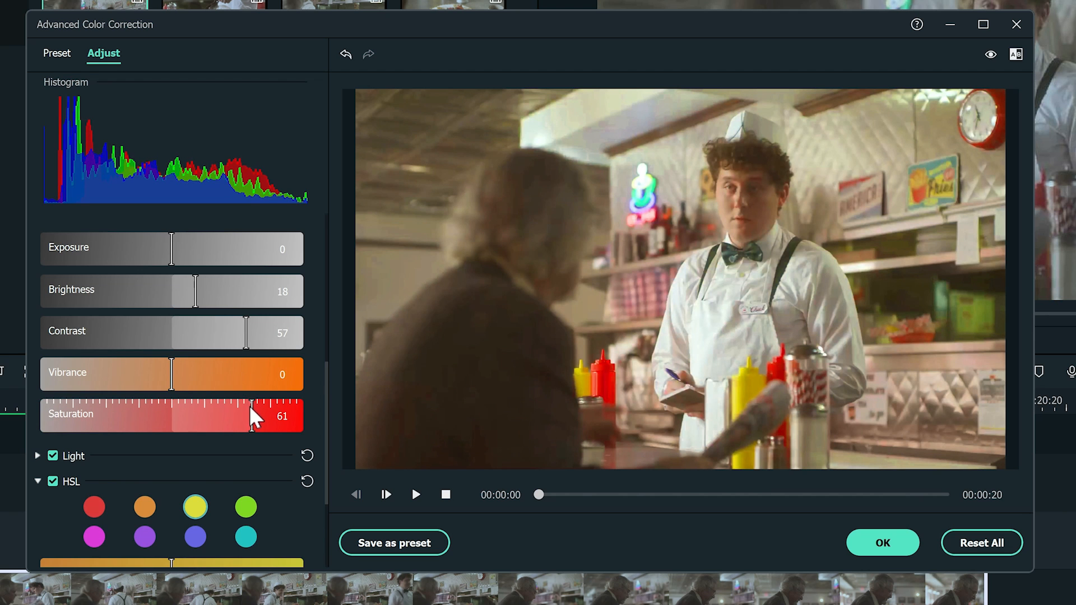
pyautogui.moveTo(256, 415); pyautogui.dragTo(233, 415)
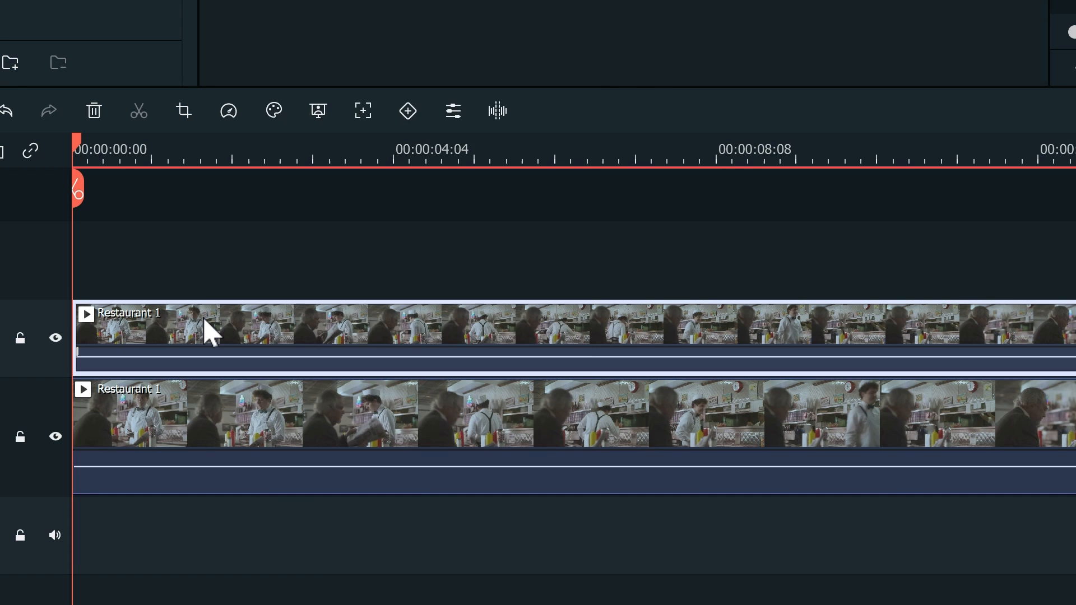
# Open Color Correction for the upper-track Restaurant 1 clip
pyautogui.rightClick(209, 333)
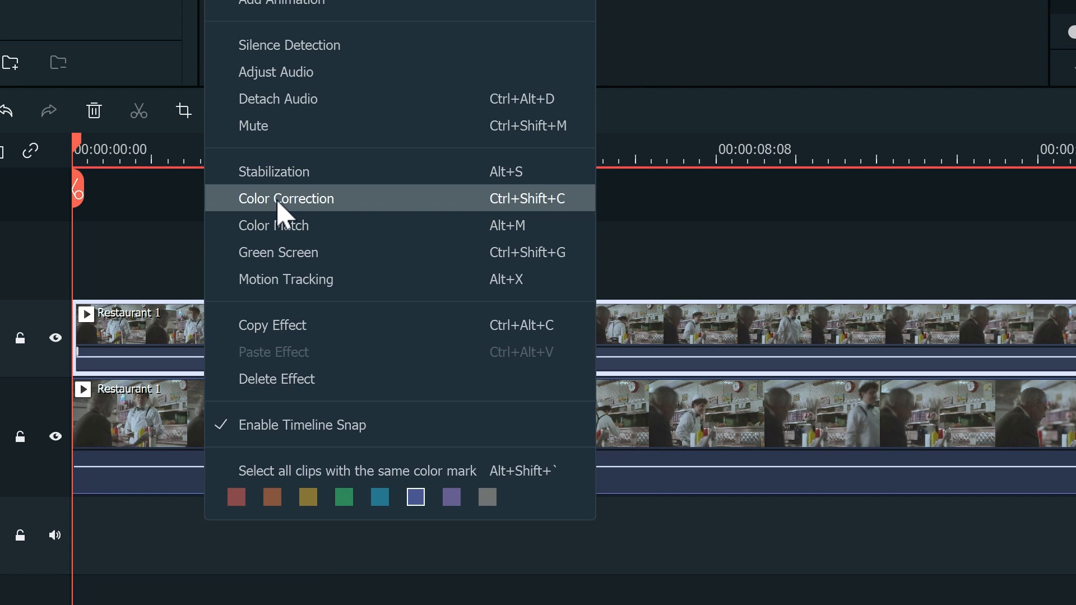
pyautogui.click(287, 198)
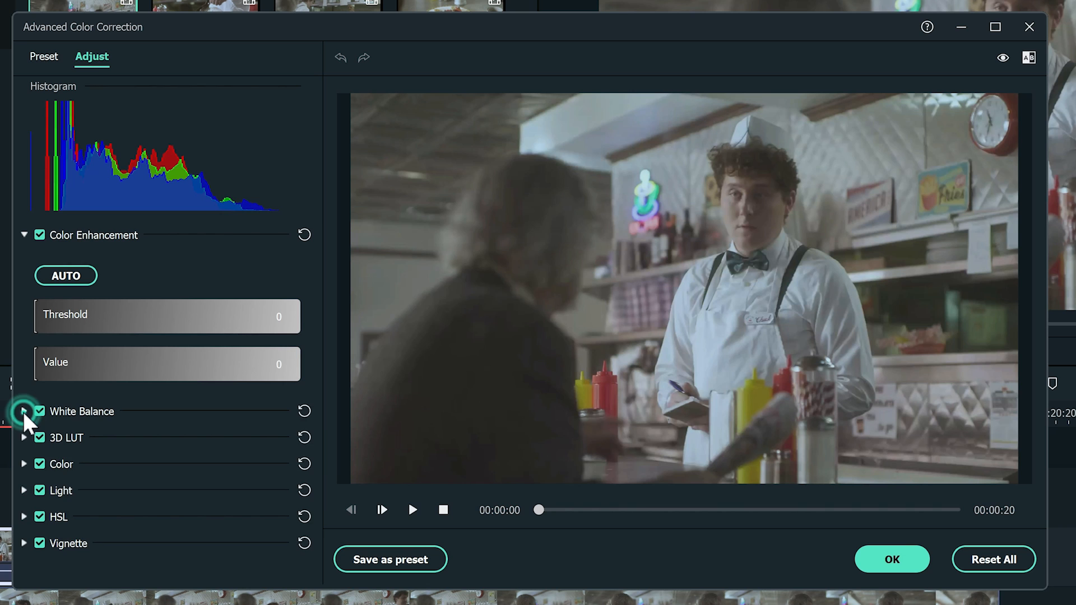
# Cool the clip with a moderately negative White Balance temperature
pyautogui.click(24, 411)
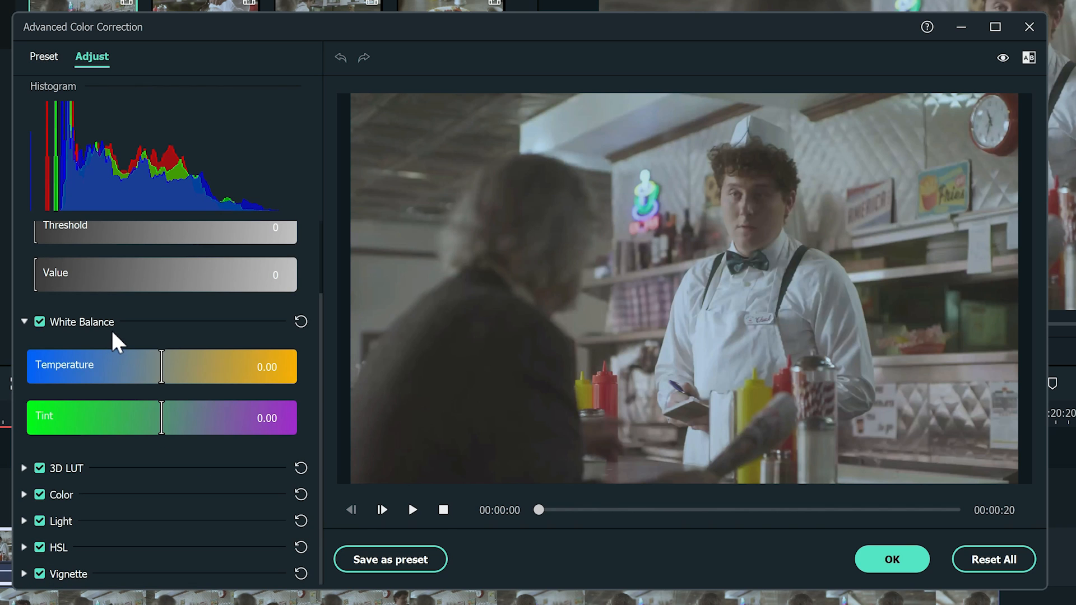
pyautogui.moveTo(161, 366); pyautogui.dragTo(38, 367)
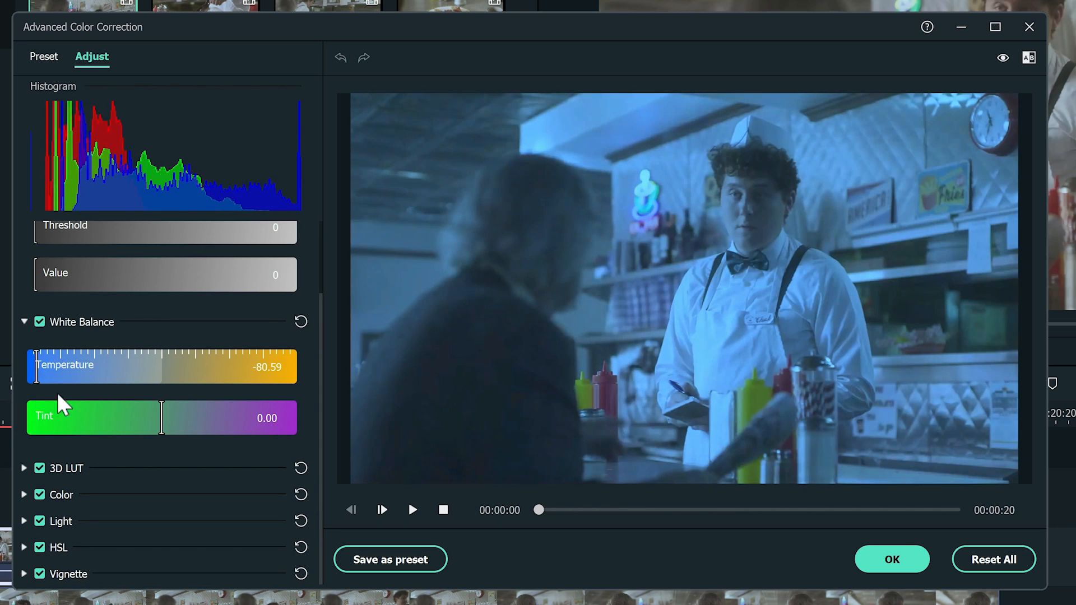
pyautogui.moveTo(36, 367); pyautogui.dragTo(89, 367)
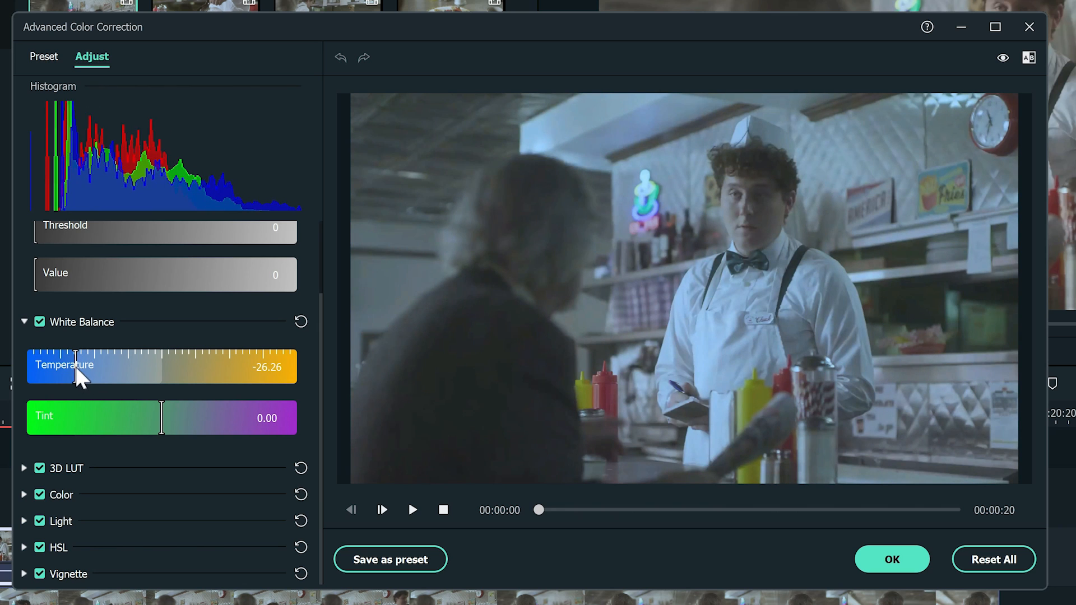
pyautogui.moveTo(77, 367); pyautogui.dragTo(82, 374)
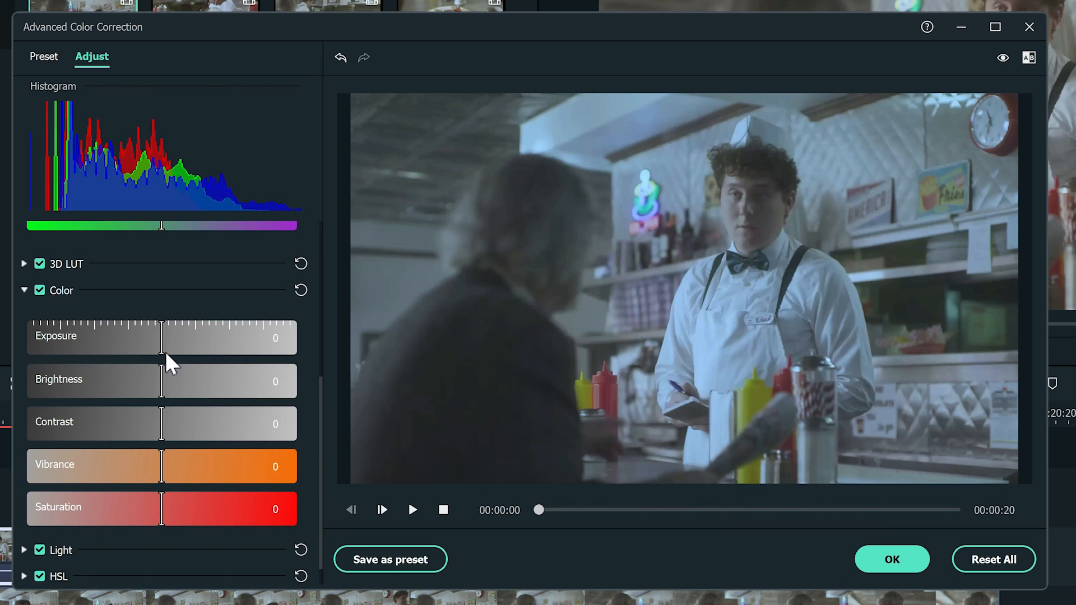
# Lower brightness to -19 and raise contrast to 69
pyautogui.moveTo(161, 379); pyautogui.dragTo(155, 379)
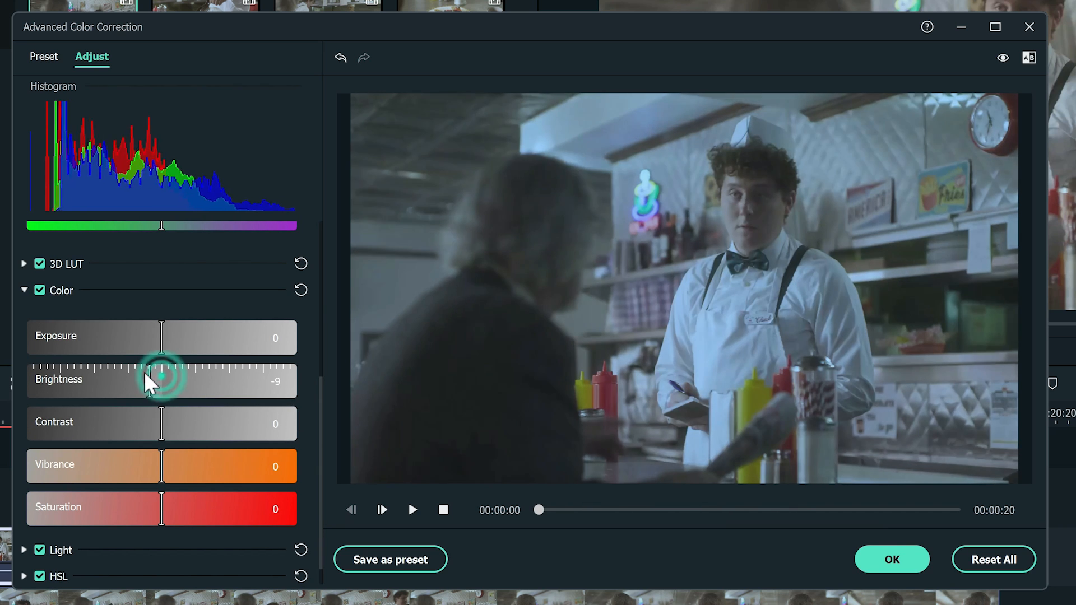
pyautogui.moveTo(163, 376); pyautogui.dragTo(144, 376)
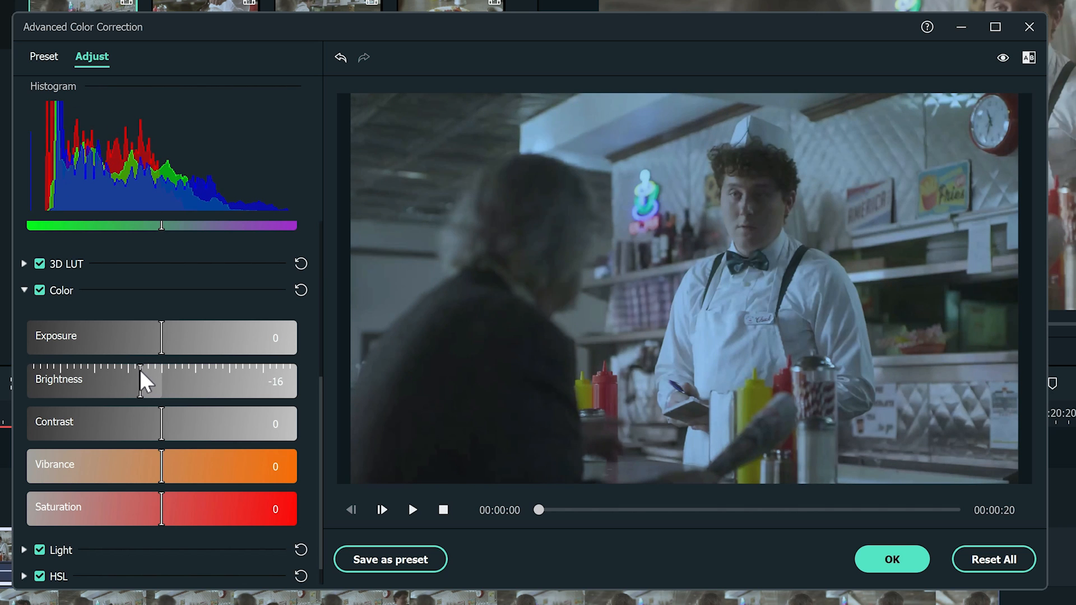
pyautogui.moveTo(151, 380); pyautogui.dragTo(141, 379)
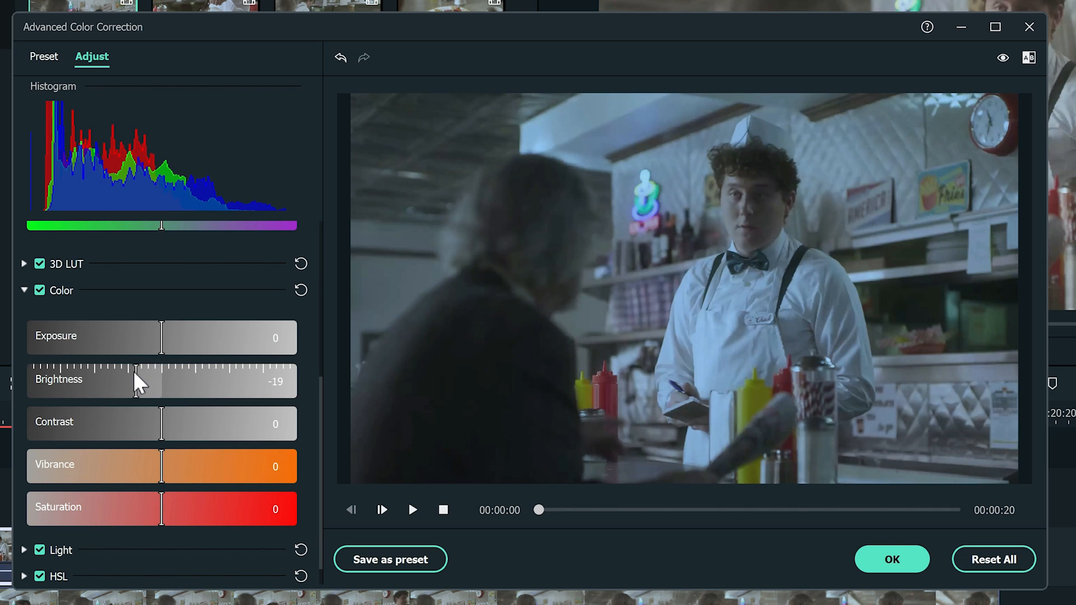
pyautogui.moveTo(161, 423); pyautogui.dragTo(171, 424)
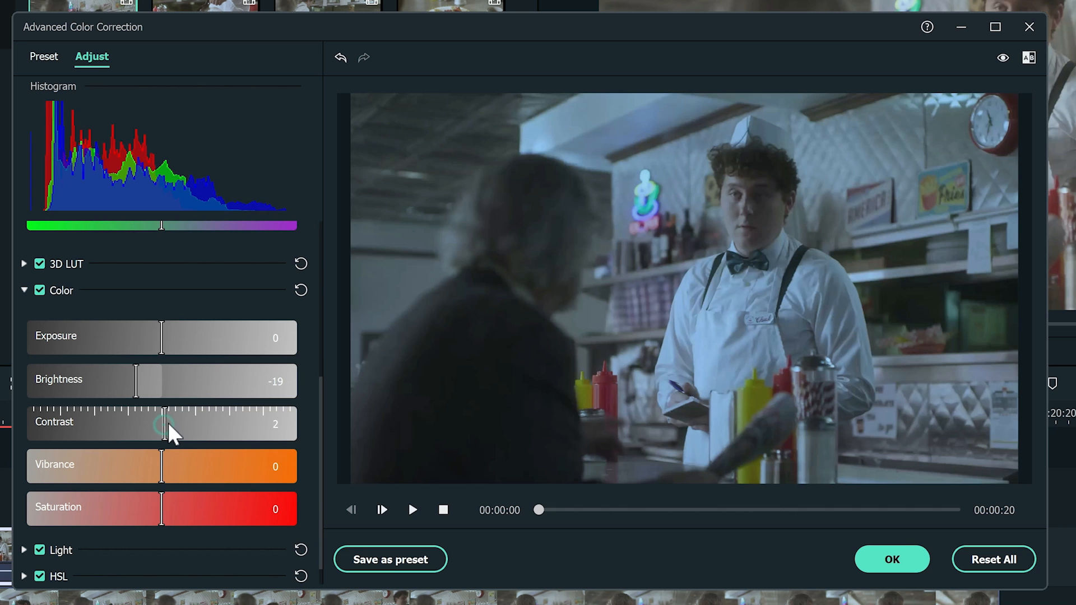
pyautogui.moveTo(170, 423); pyautogui.dragTo(282, 424)
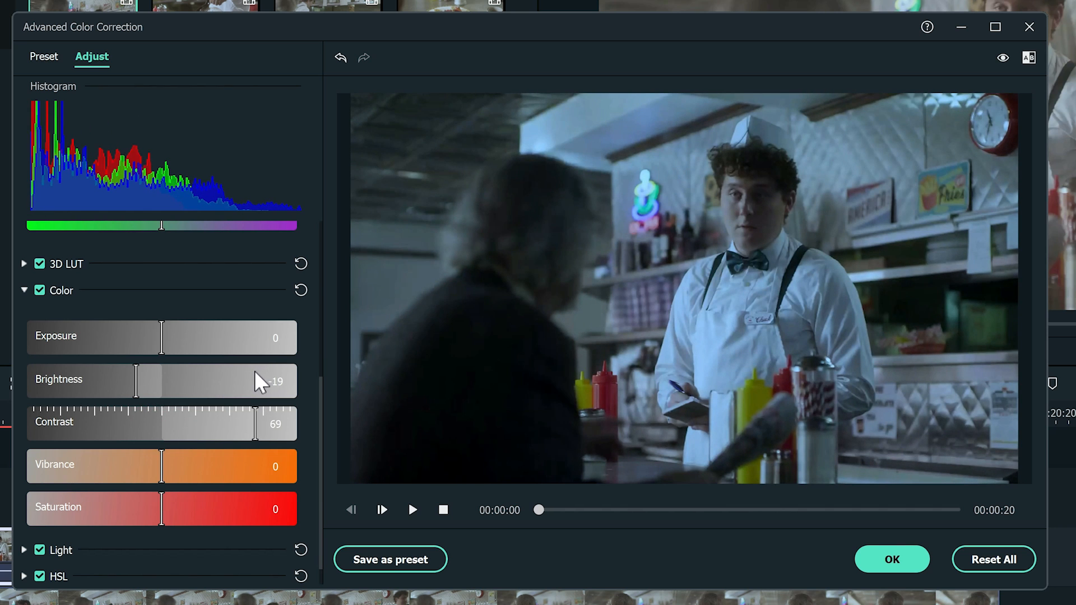
pyautogui.moveTo(211, 372)
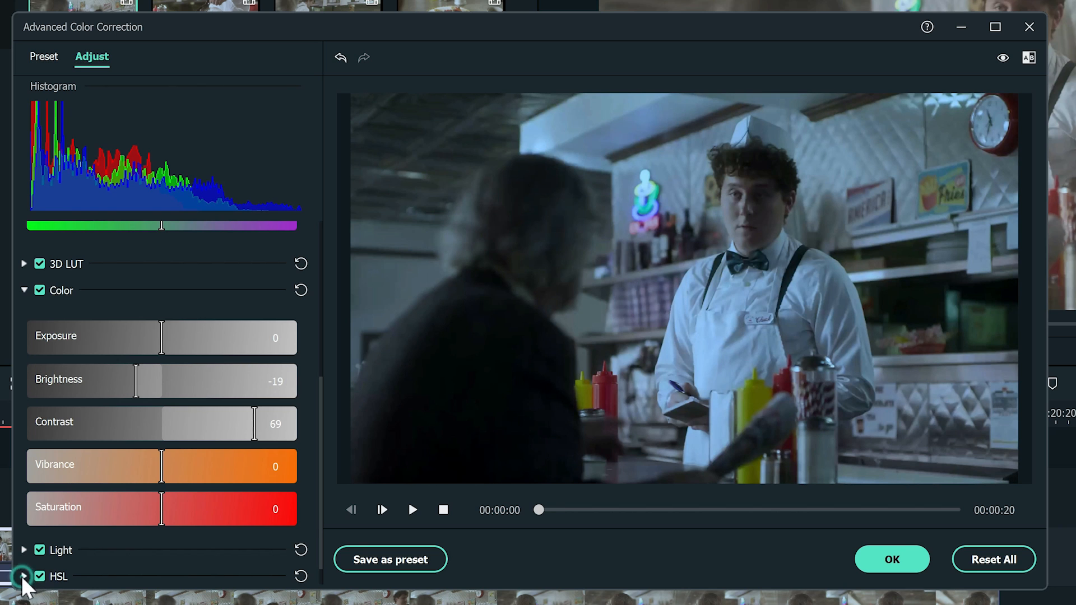
# In HSL, mute the reds (saturation -49, luminance -61), then select and adjust the yellows
pyautogui.click(23, 577)
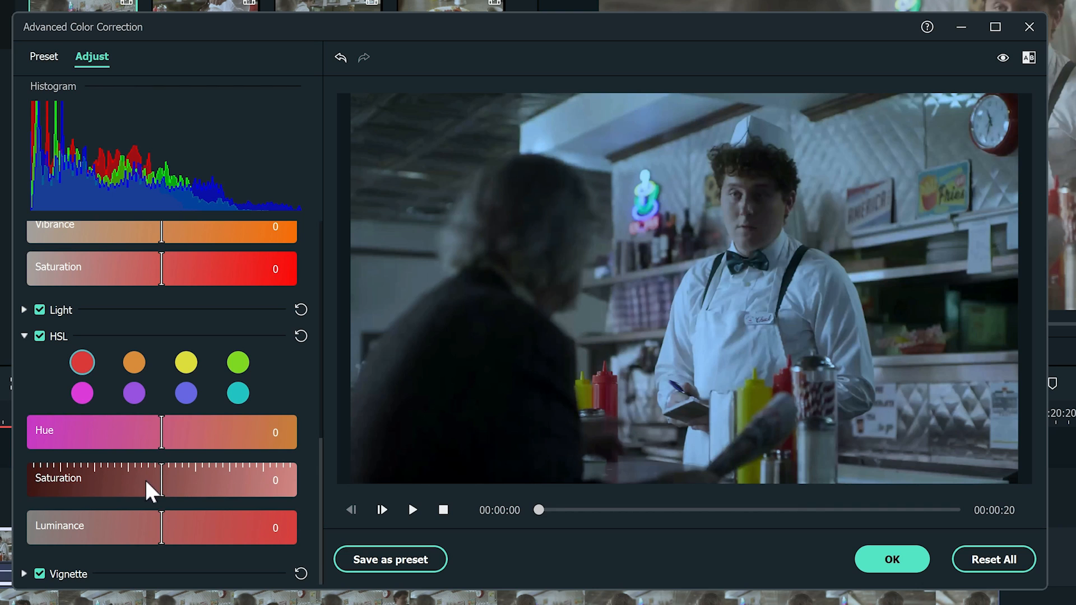
pyautogui.moveTo(161, 480); pyautogui.dragTo(110, 479)
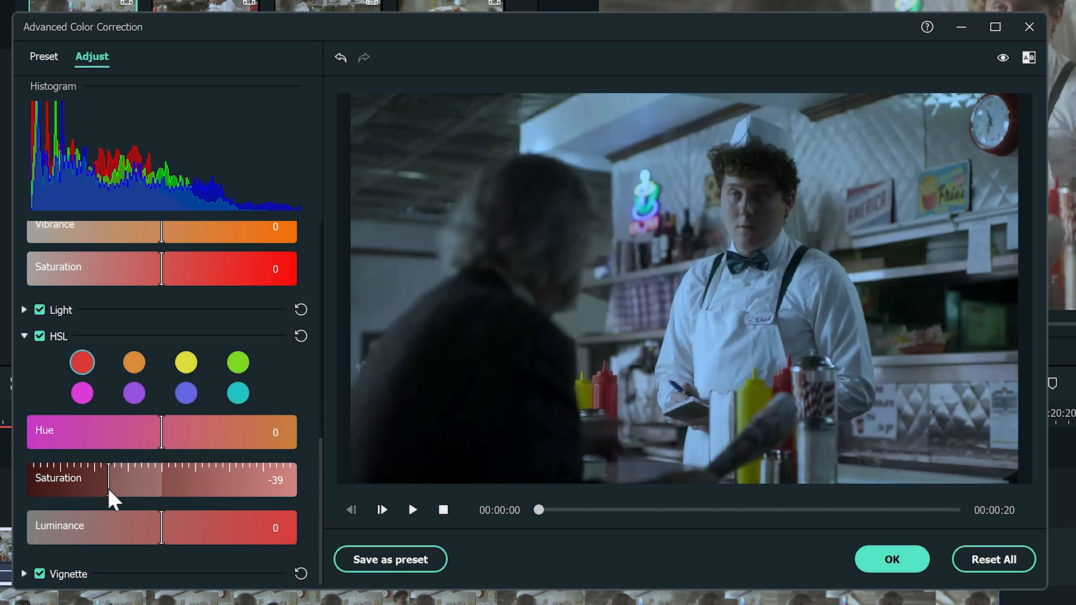
pyautogui.moveTo(161, 527); pyautogui.dragTo(59, 527)
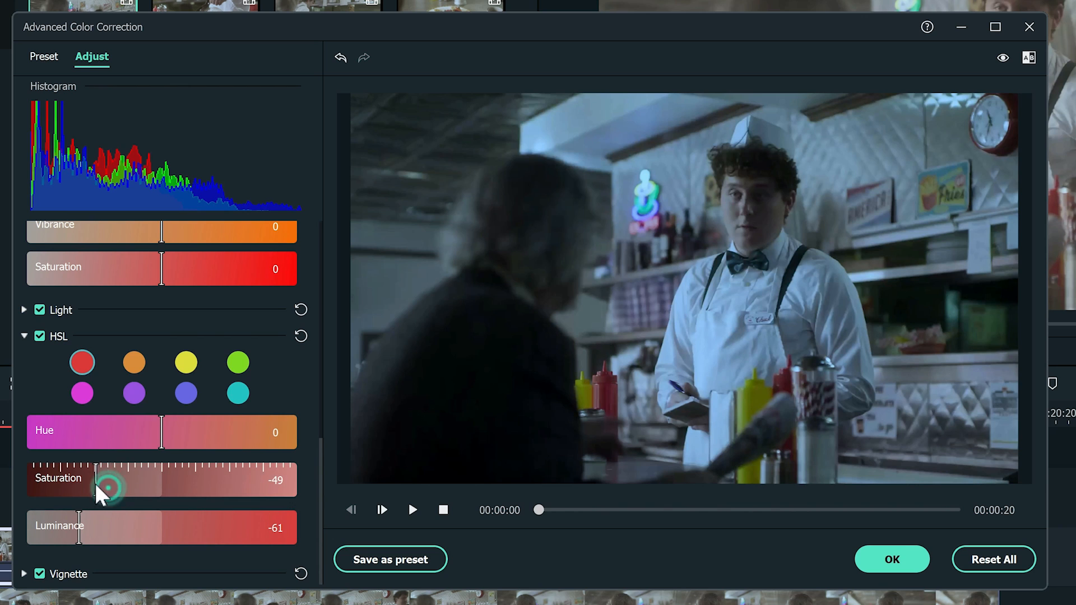
pyautogui.click(186, 361)
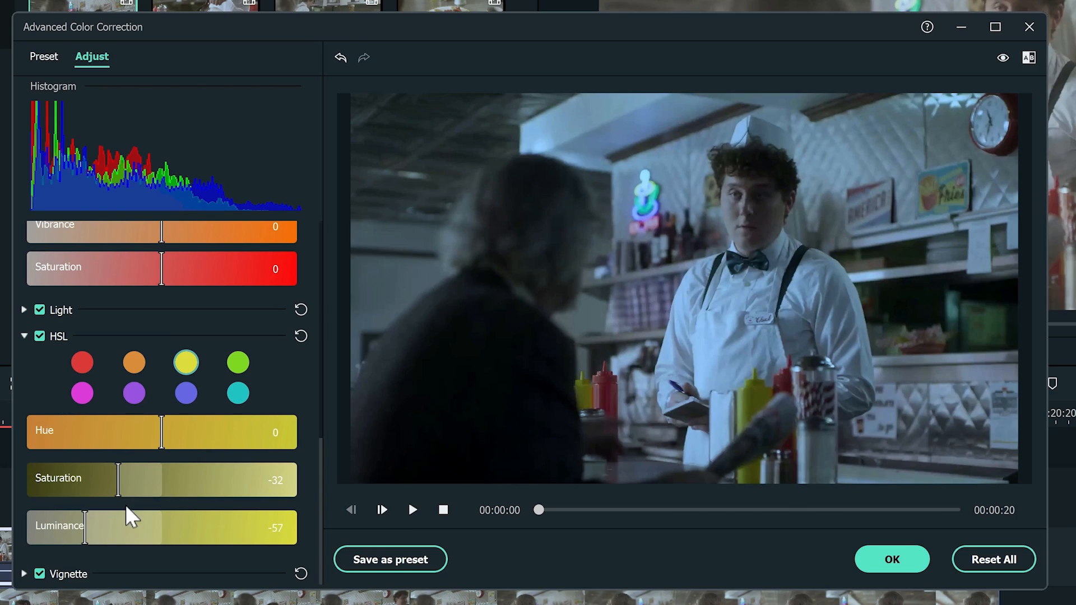
pyautogui.click(412, 510)
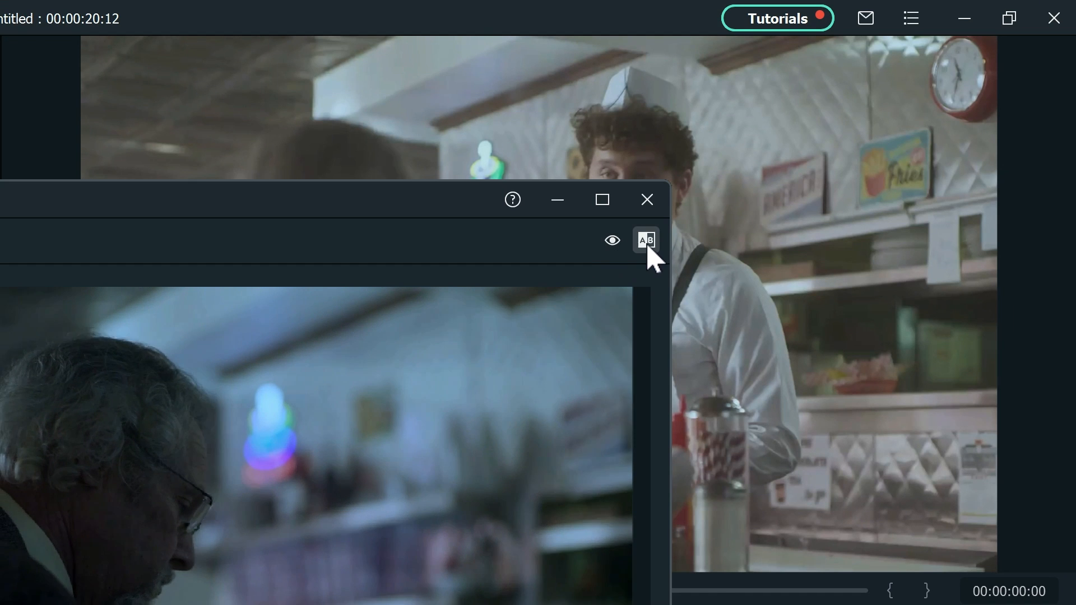
# Switch the compare view to Side by Side before-and-after
pyautogui.click(644, 241)
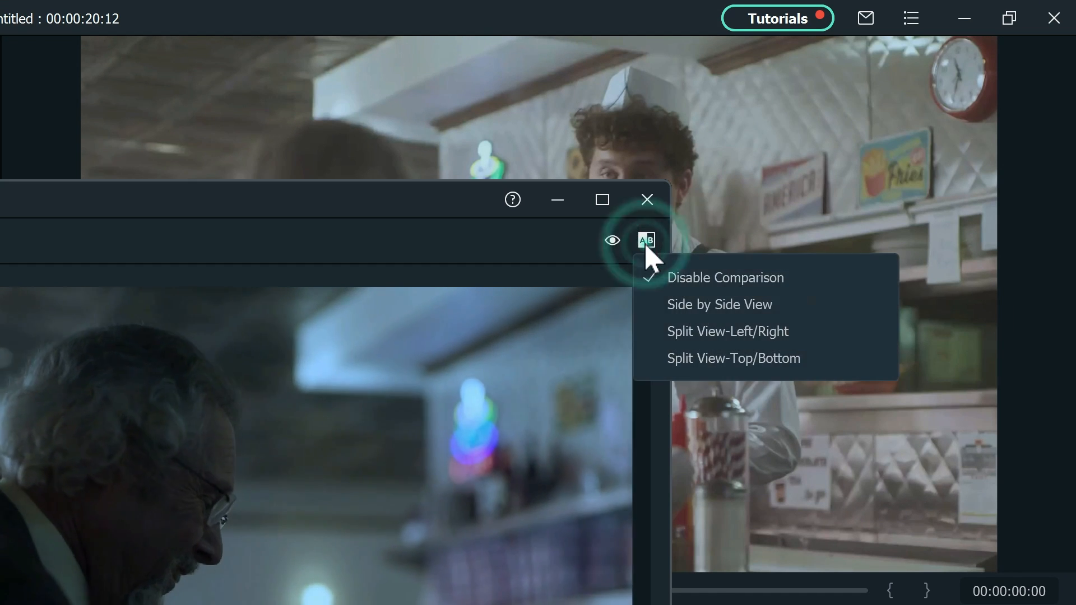
pyautogui.click(719, 304)
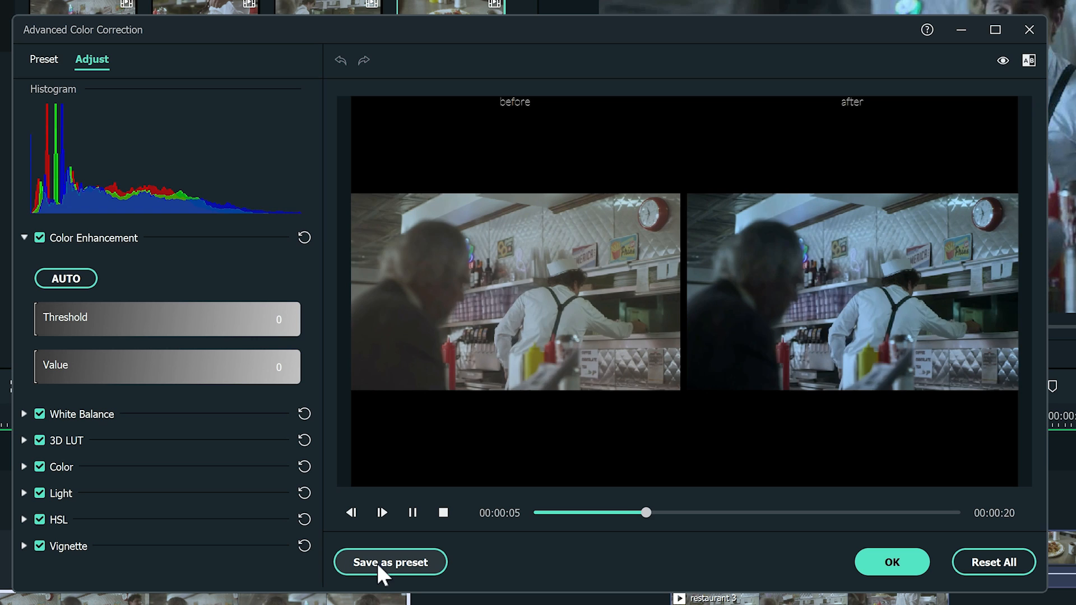
# Save the grade as custom preset 'Restaurant criminal scene' and confirm the correction window
pyautogui.click(389, 562)
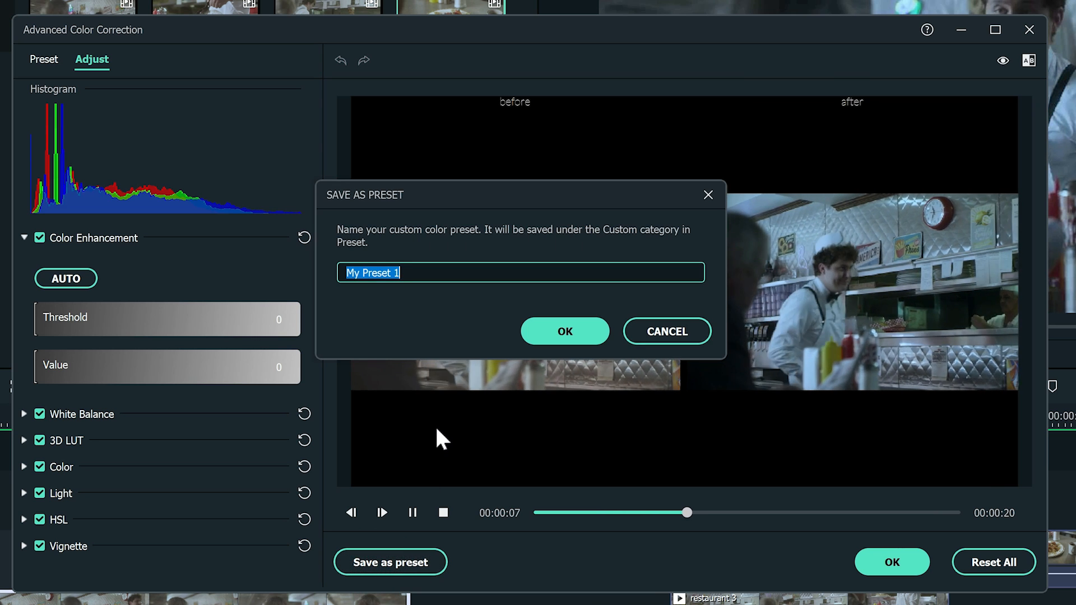
pyautogui.write('Restaurant criminal')
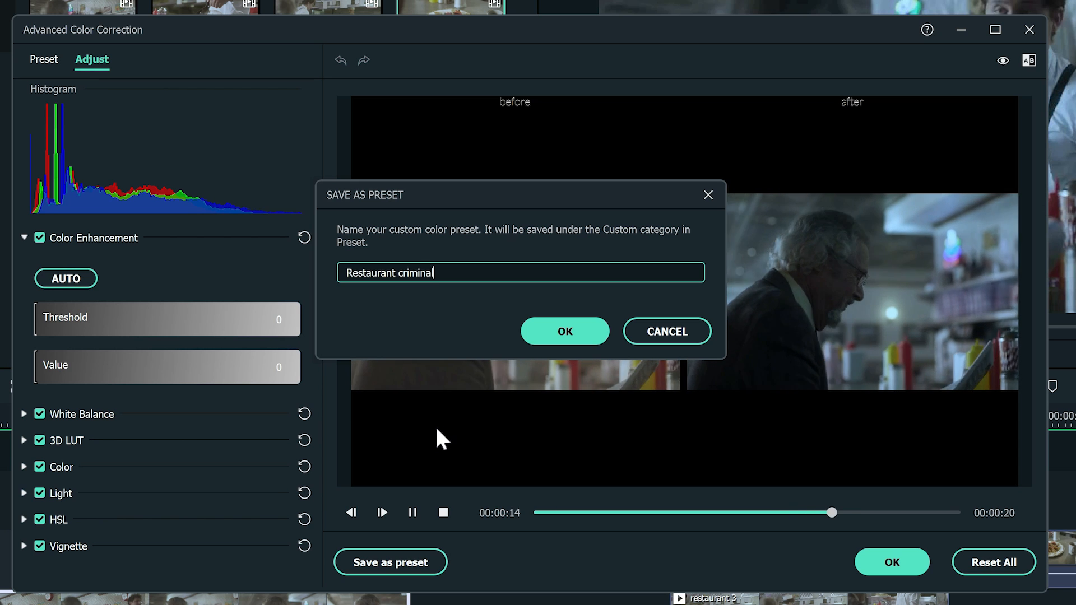
pyautogui.write('scene')
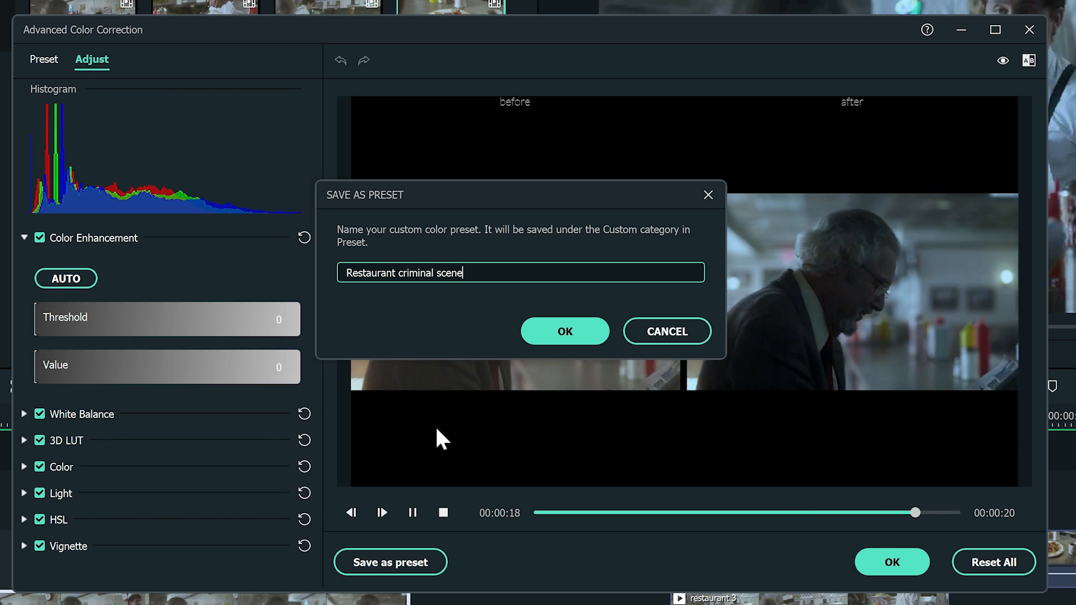
pyautogui.click(565, 330)
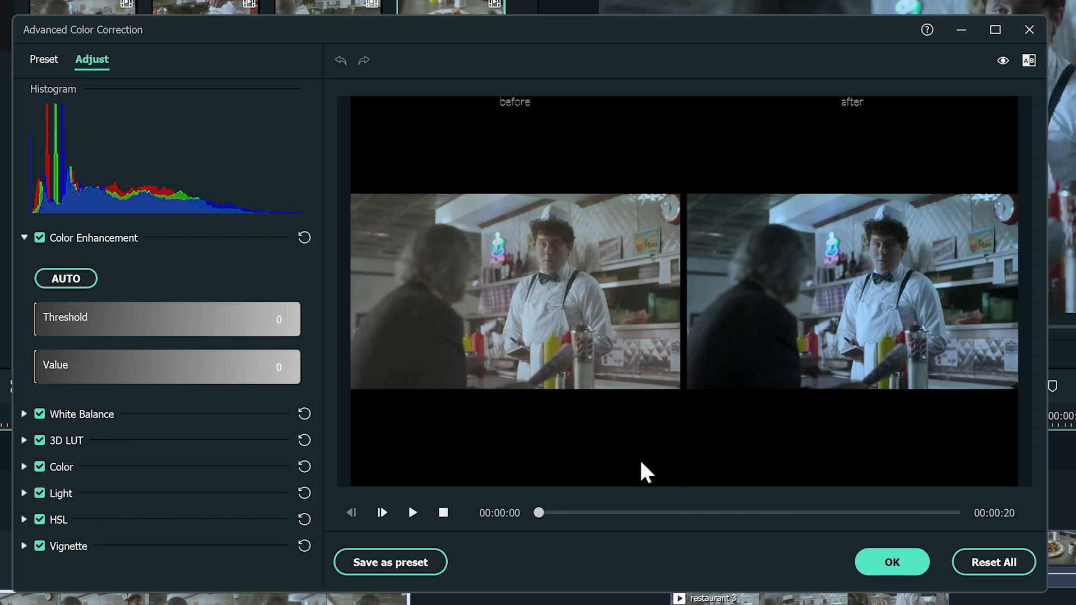
pyautogui.click(891, 562)
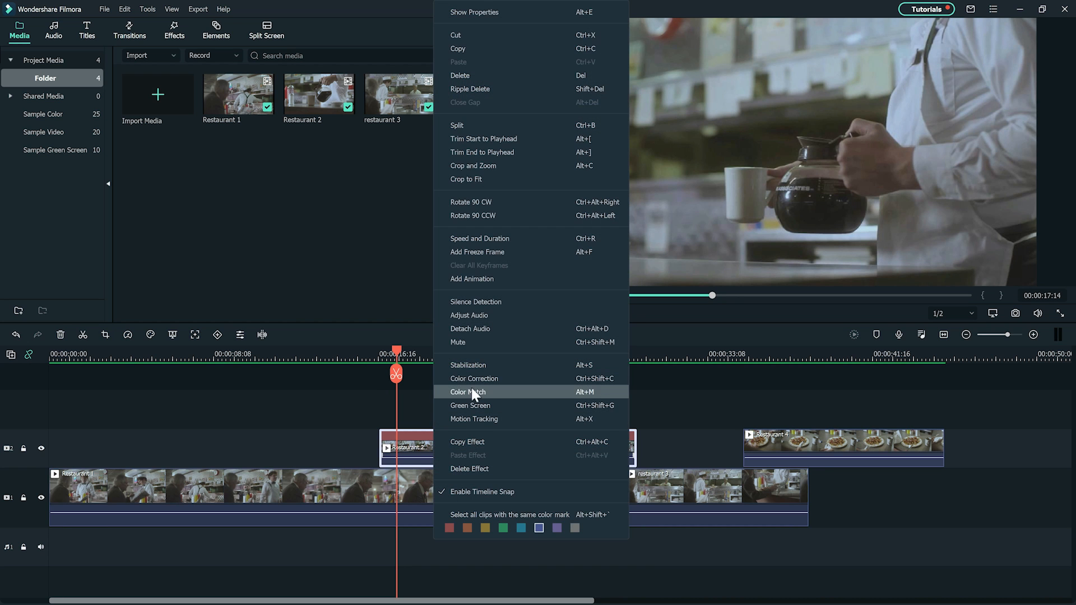
# Apply the custom 'Restaurant criminal scene' preset to the coffee-pouring clip, then filter custom presets again
pyautogui.click(467, 392)
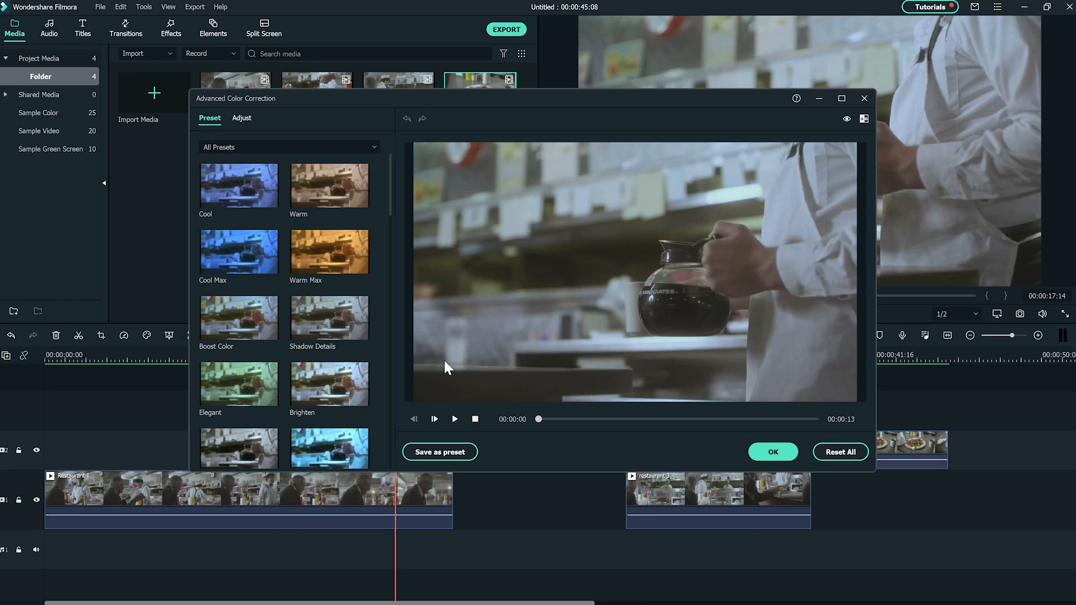
pyautogui.click(287, 147)
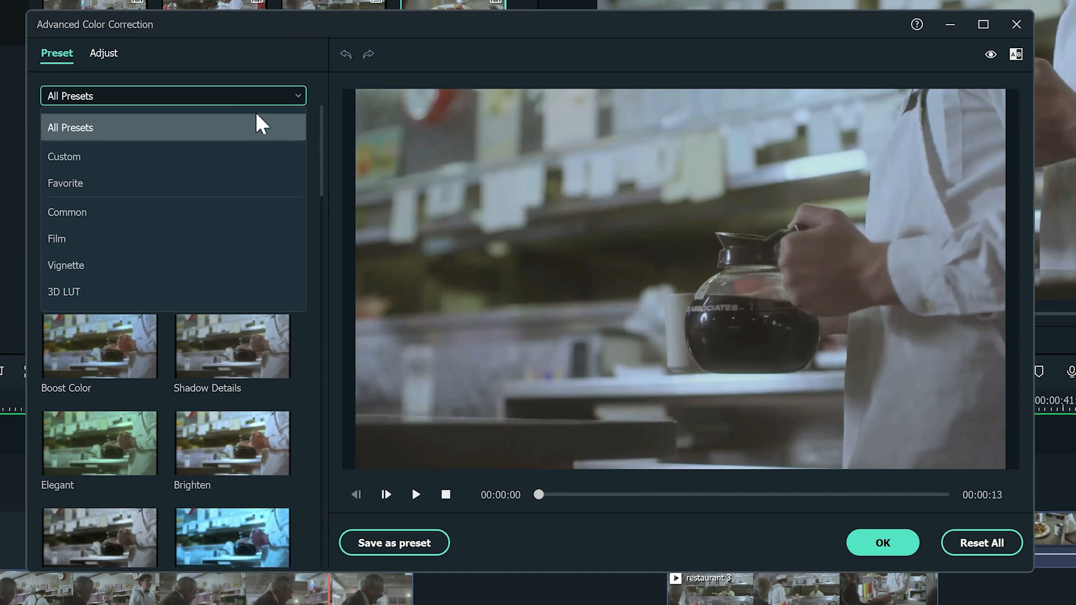
pyautogui.click(64, 156)
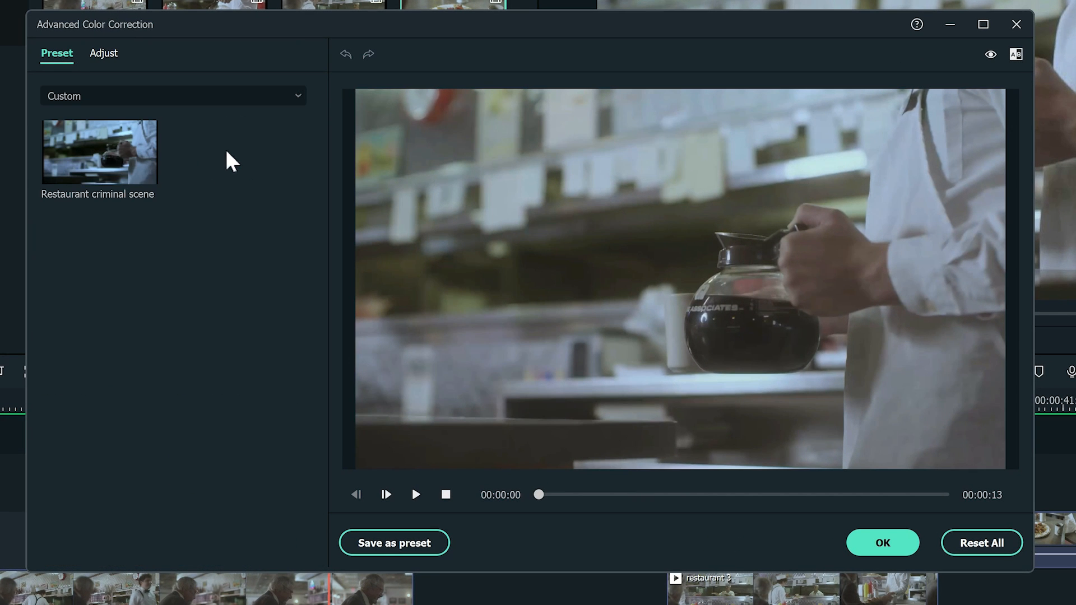
pyautogui.click(99, 151)
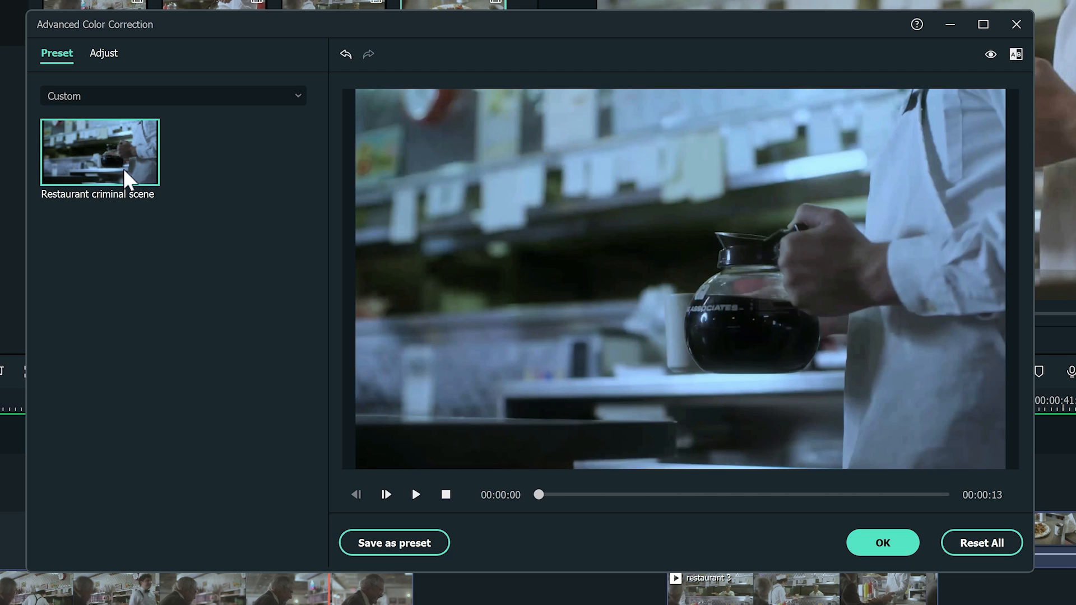
pyautogui.moveTo(185, 280)
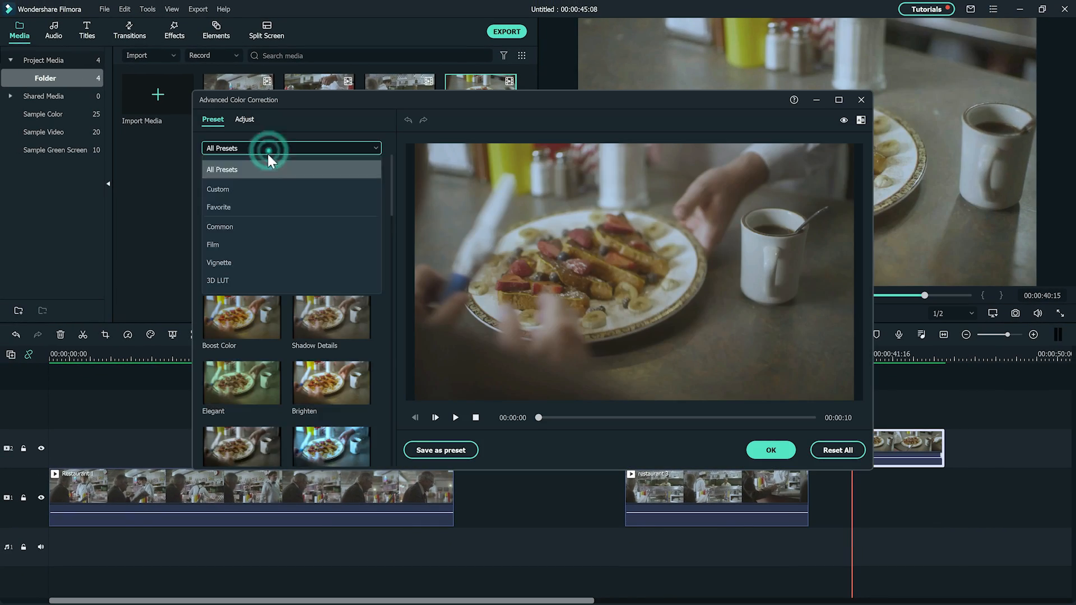
pyautogui.click(861, 99)
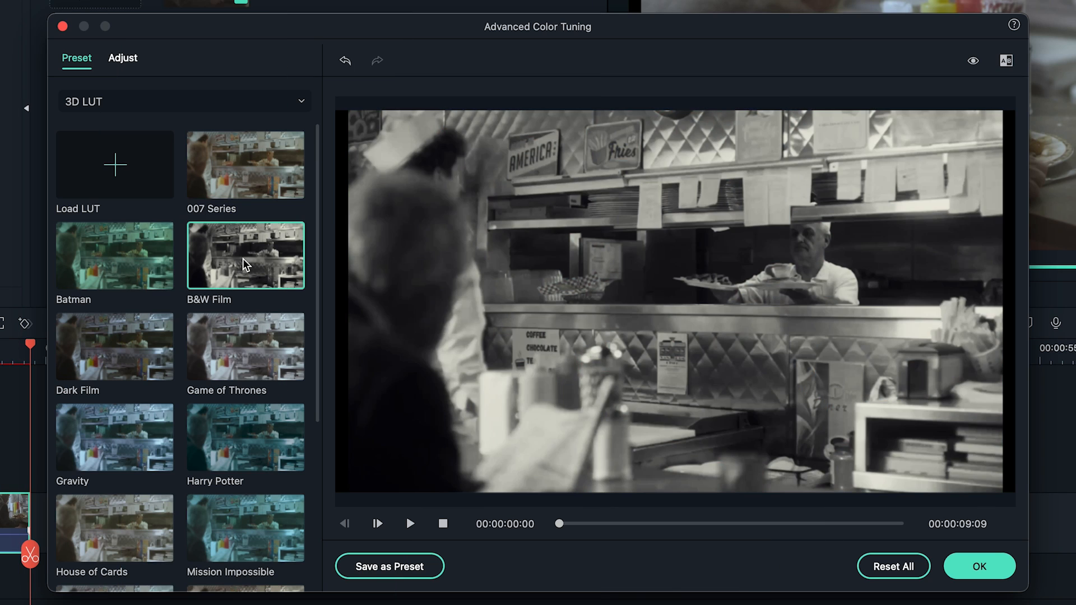
# Preview the Game of Thrones 3D LUT on the diner clip, then scroll toward Gravity
pyautogui.click(245, 334)
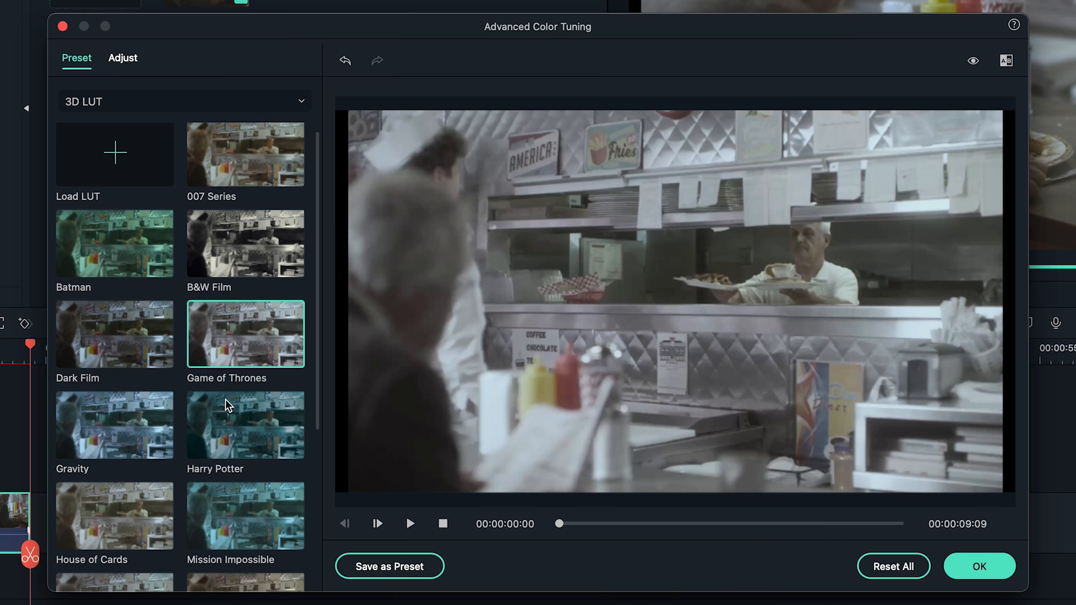
pyautogui.scroll(-3)
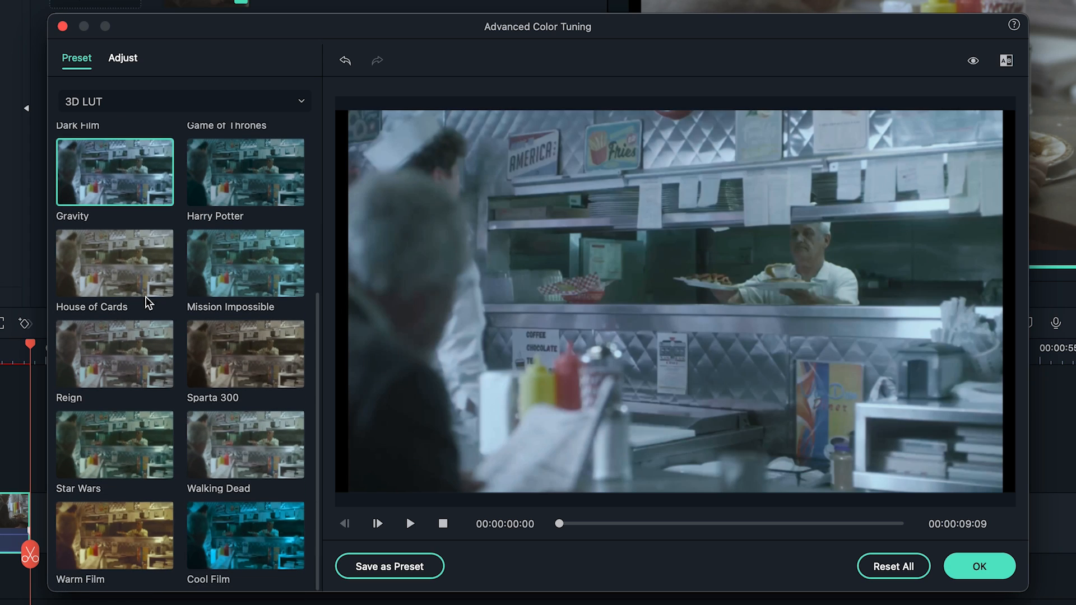